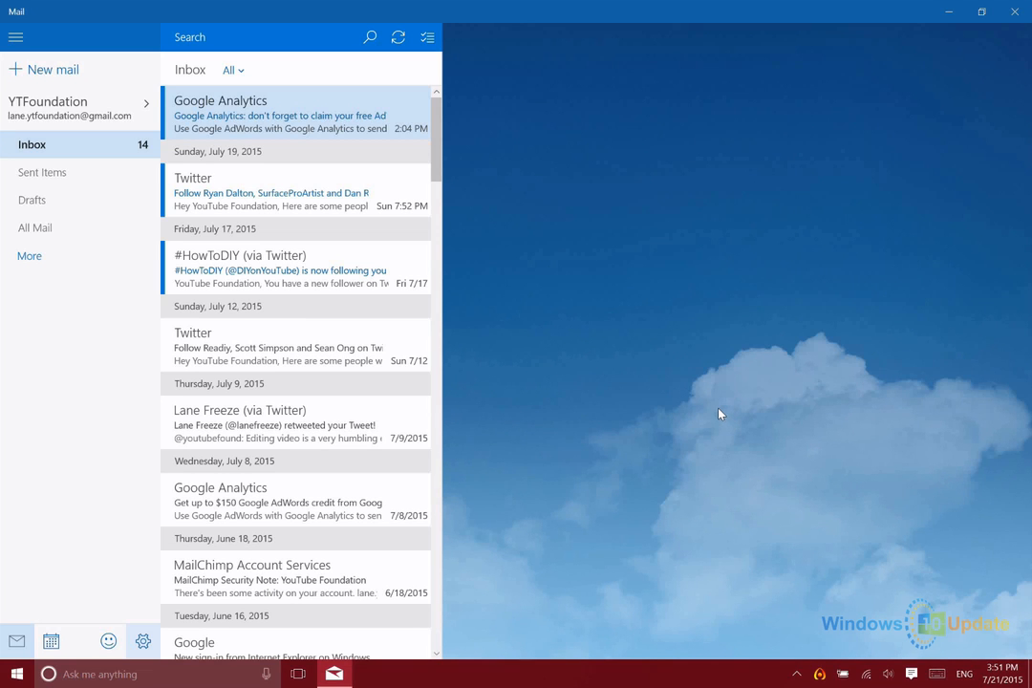
{"action": "mouse_move", "coordinate": [596, 401]}
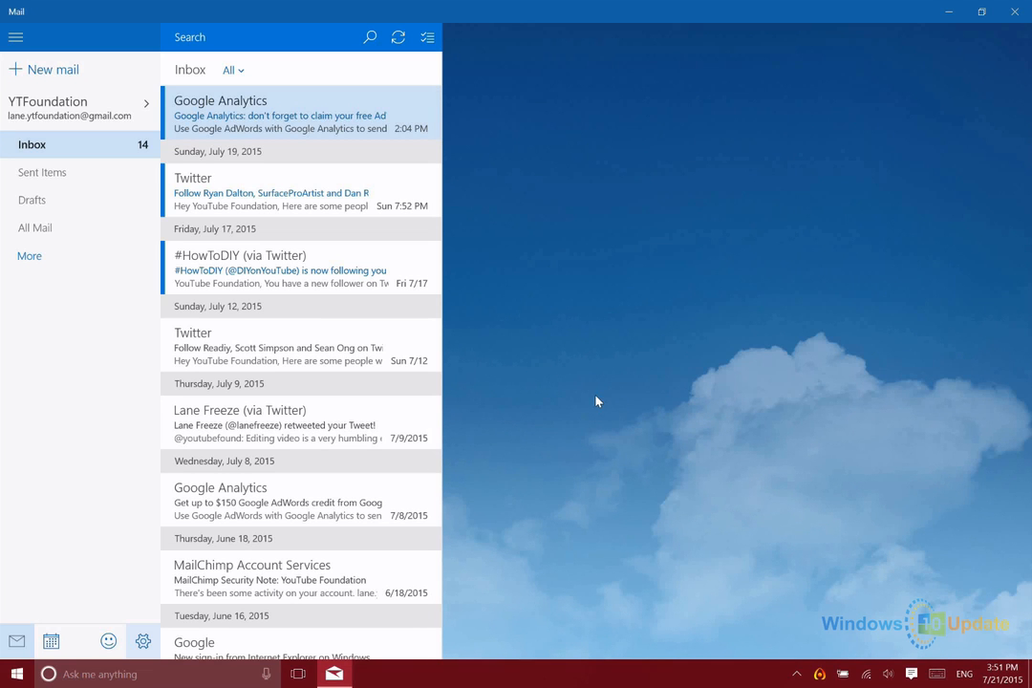
{"action": "mouse_move", "coordinate": [508, 290]}
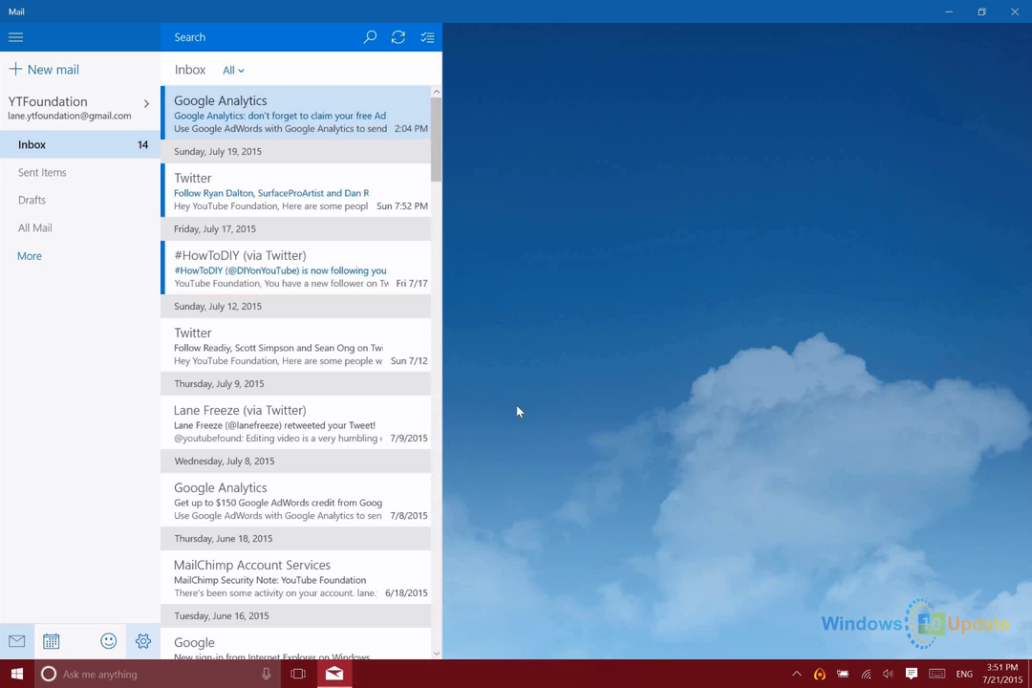
{"action": "mouse_move", "coordinate": [53, 337]}
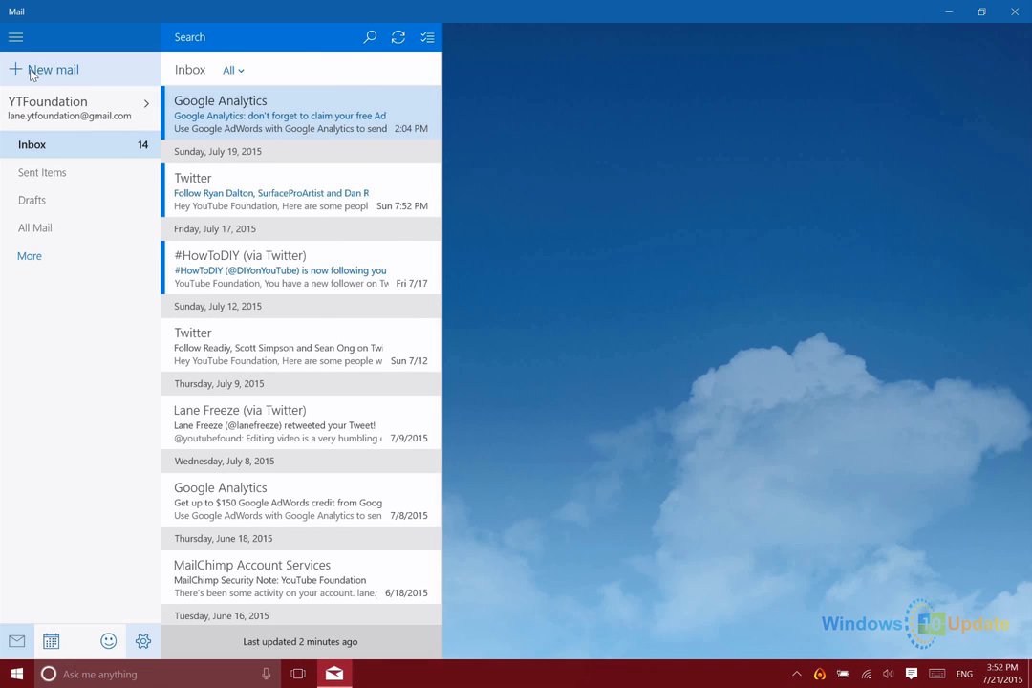
Collapse the folder pane to icons, move the shrunken window, then maximize it again
{"action": "scroll", "scroll_direction": "down", "scroll_amount": 3}
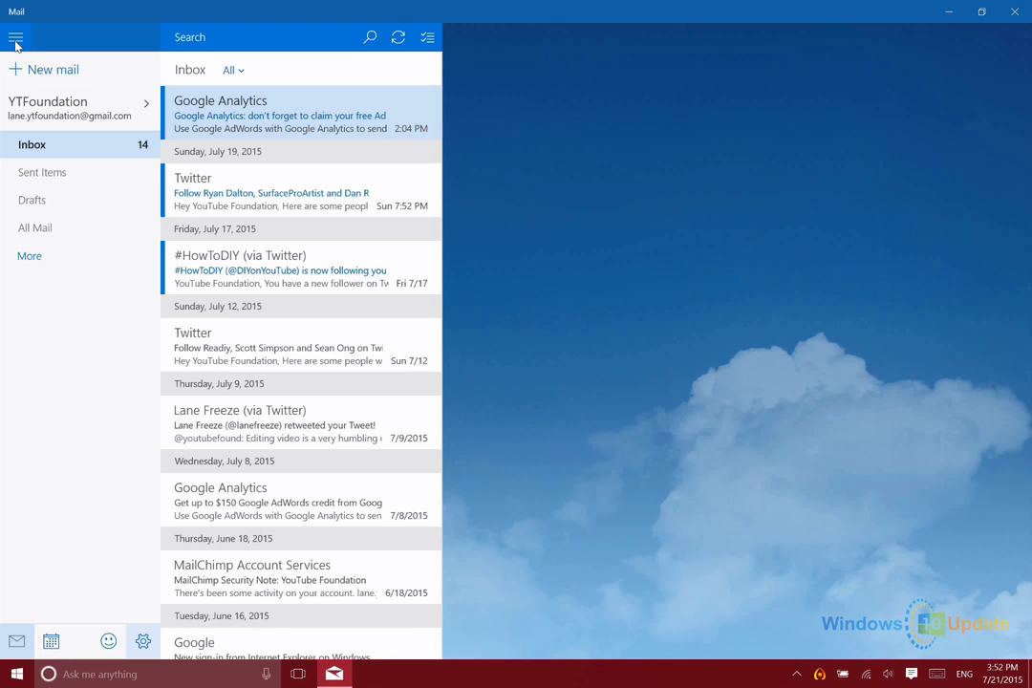
{"action": "left_click", "coordinate": [15, 39]}
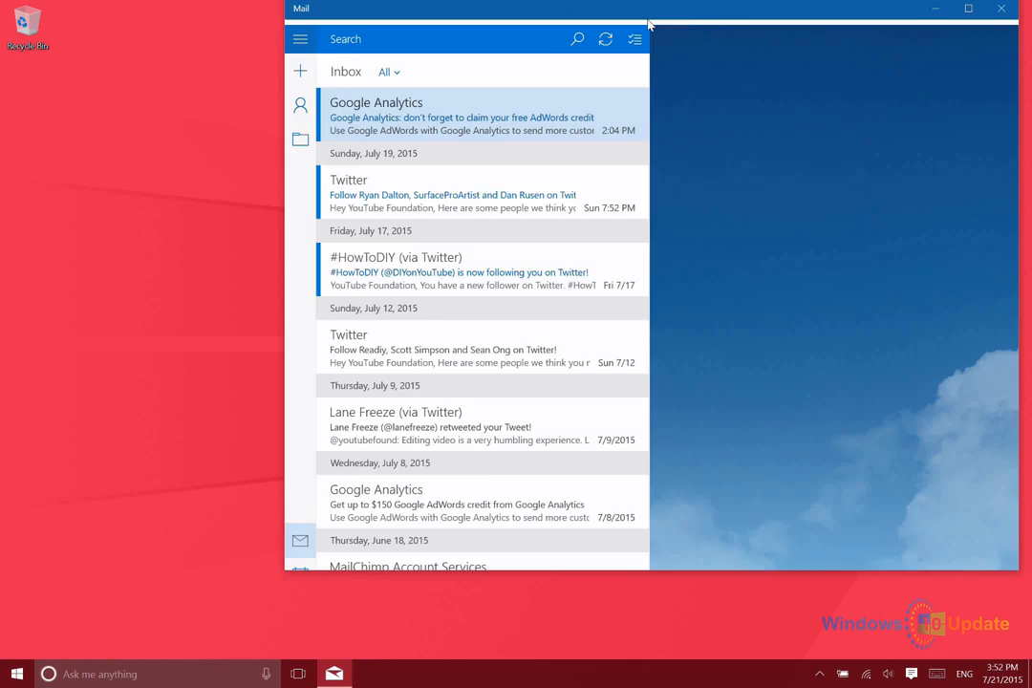
{"action": "left_click_drag", "start_coordinate": [649, 19], "coordinate": [386, 69]}
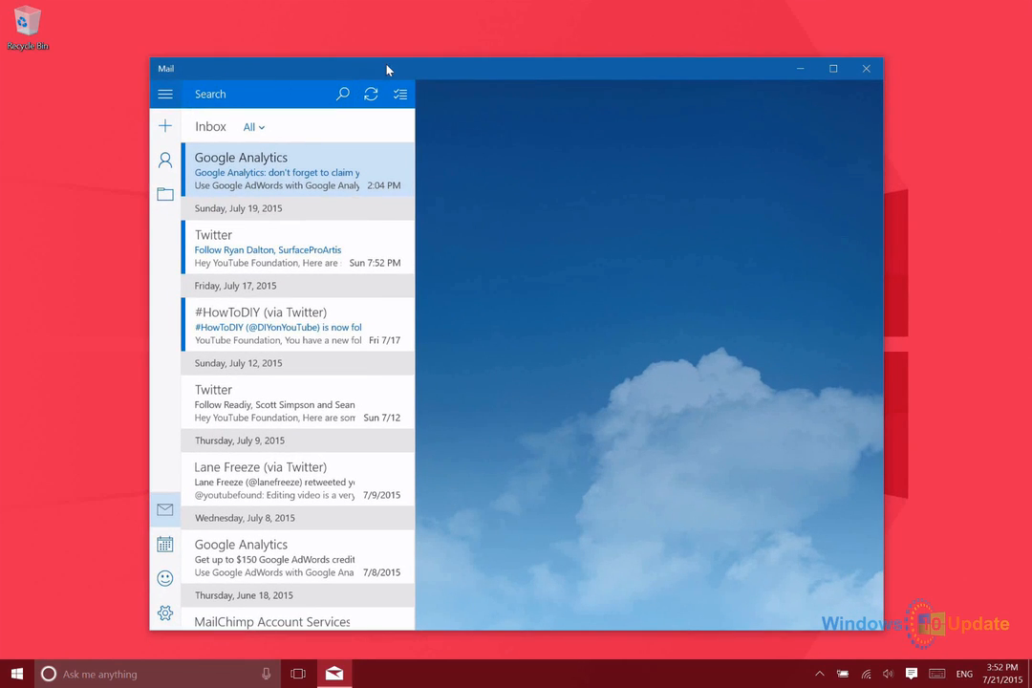
{"action": "left_click", "coordinate": [833, 69]}
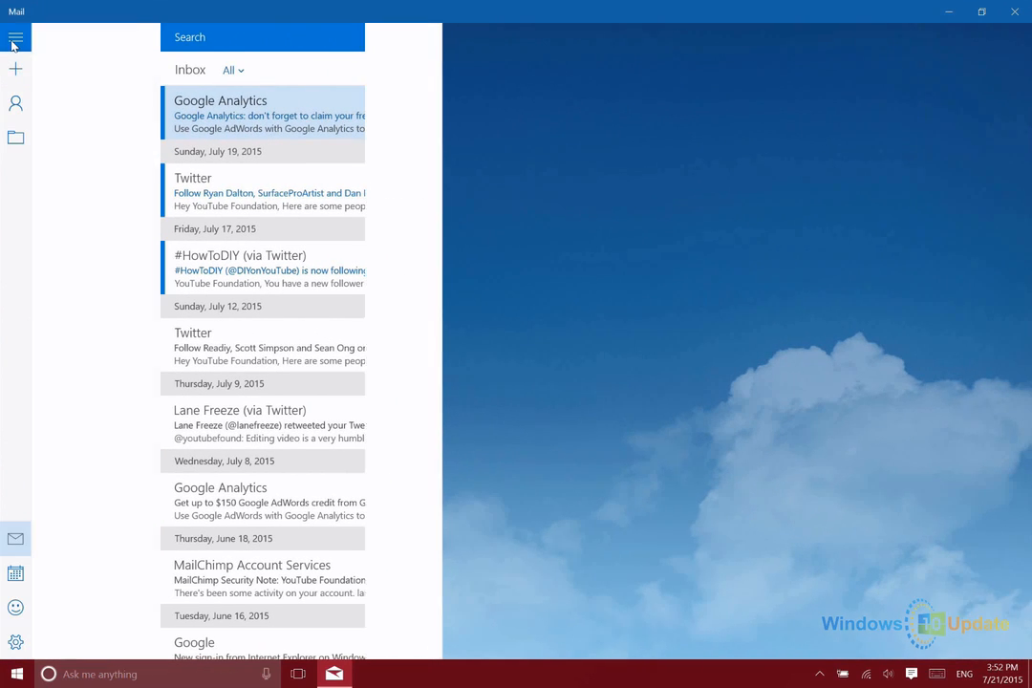
{"action": "left_click", "coordinate": [15, 38]}
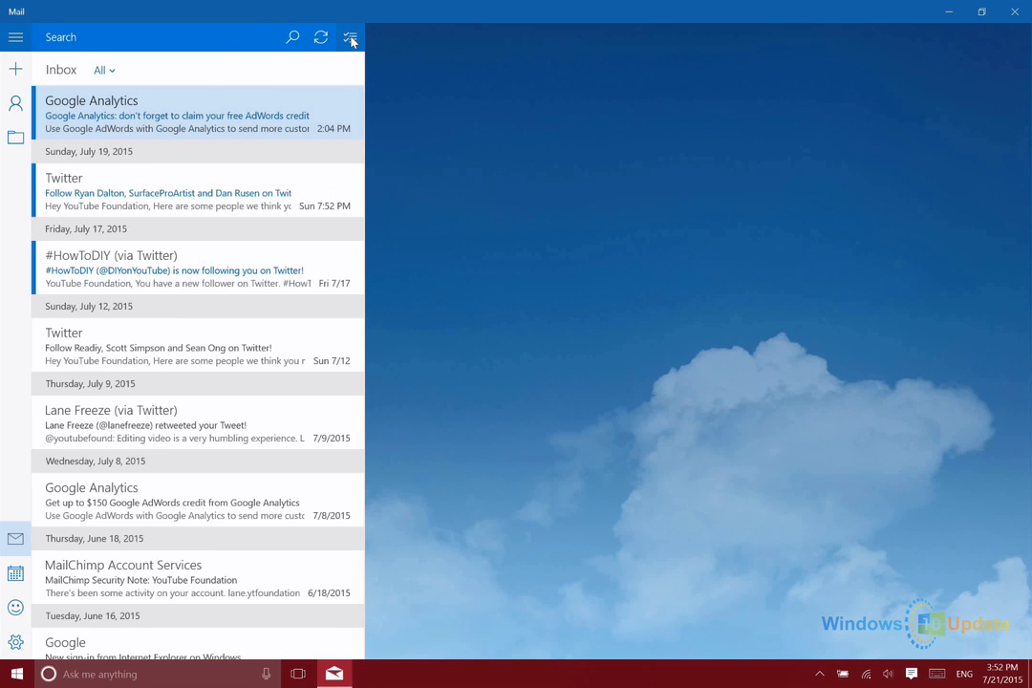
{"action": "left_click", "coordinate": [351, 39]}
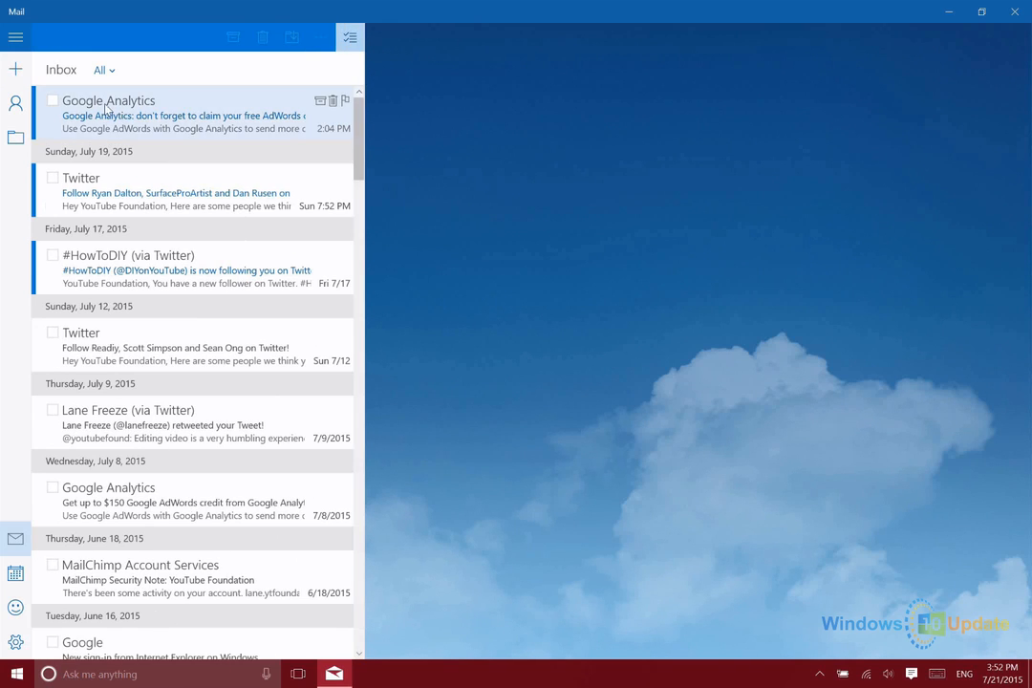
{"action": "mouse_move", "coordinate": [46, 110]}
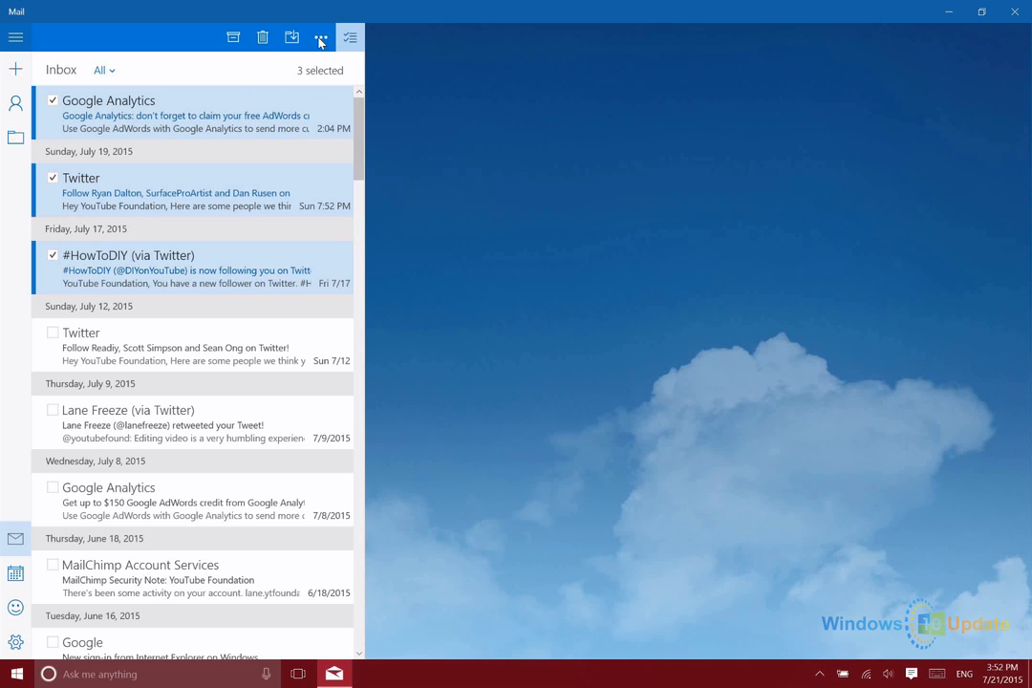
{"action": "left_click", "coordinate": [321, 38]}
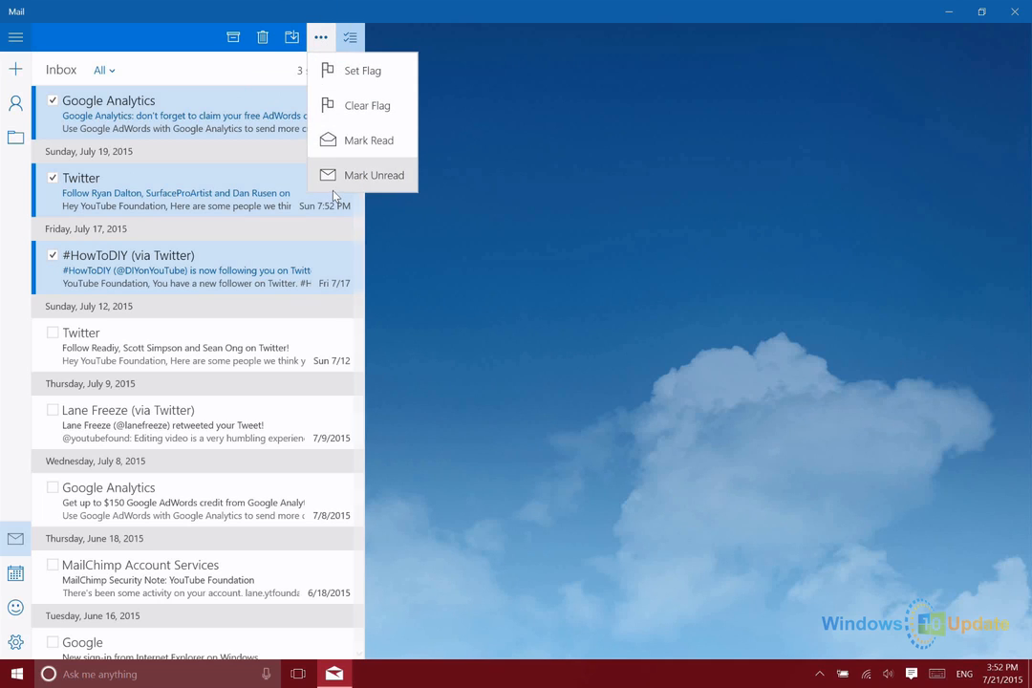
{"action": "mouse_move", "coordinate": [363, 69]}
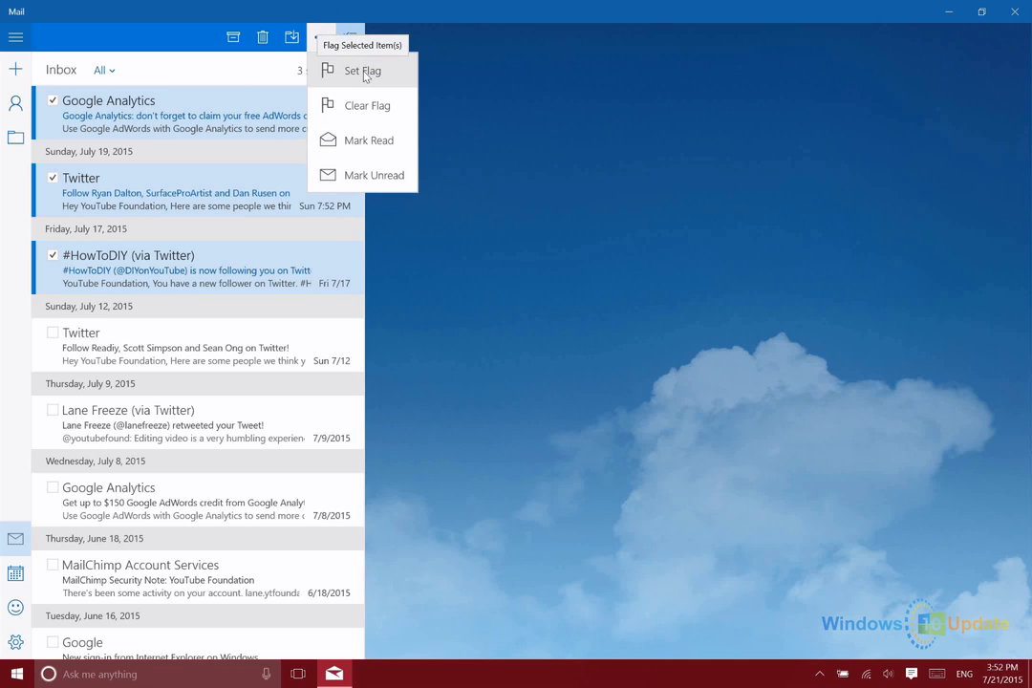
{"action": "mouse_move", "coordinate": [342, 149]}
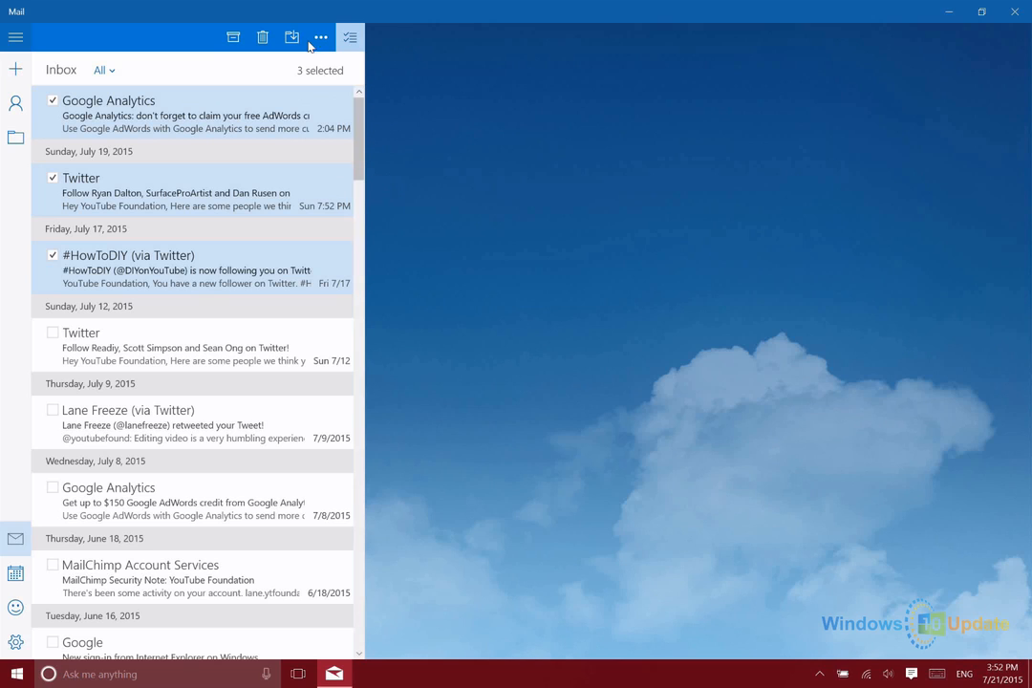
{"action": "mouse_move", "coordinate": [349, 39]}
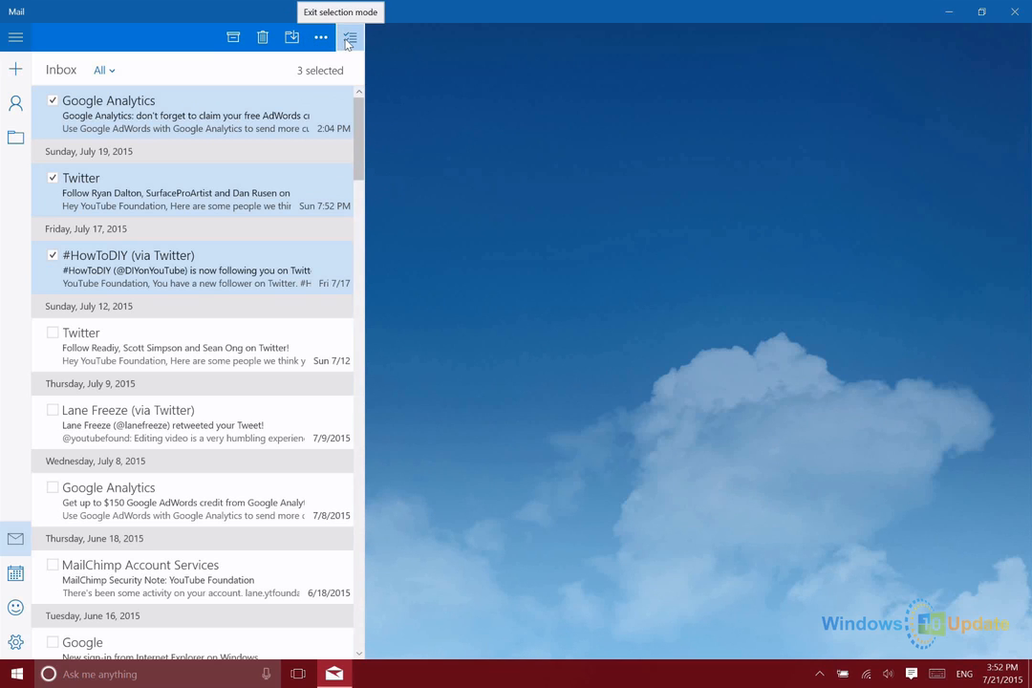
{"action": "left_click", "coordinate": [349, 36]}
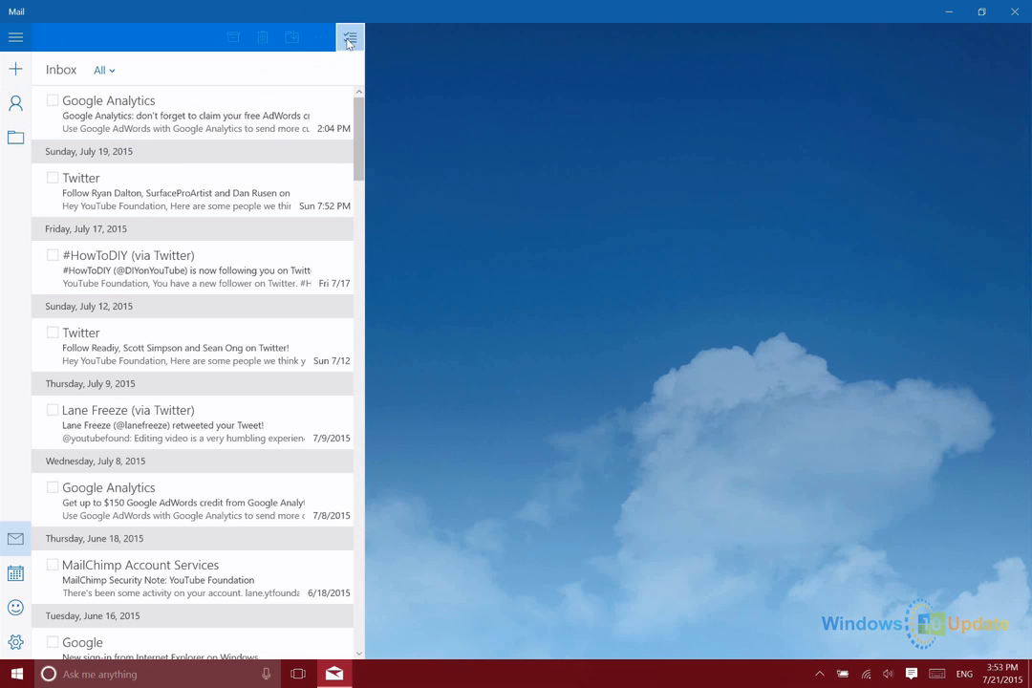
{"action": "left_click", "coordinate": [54, 99]}
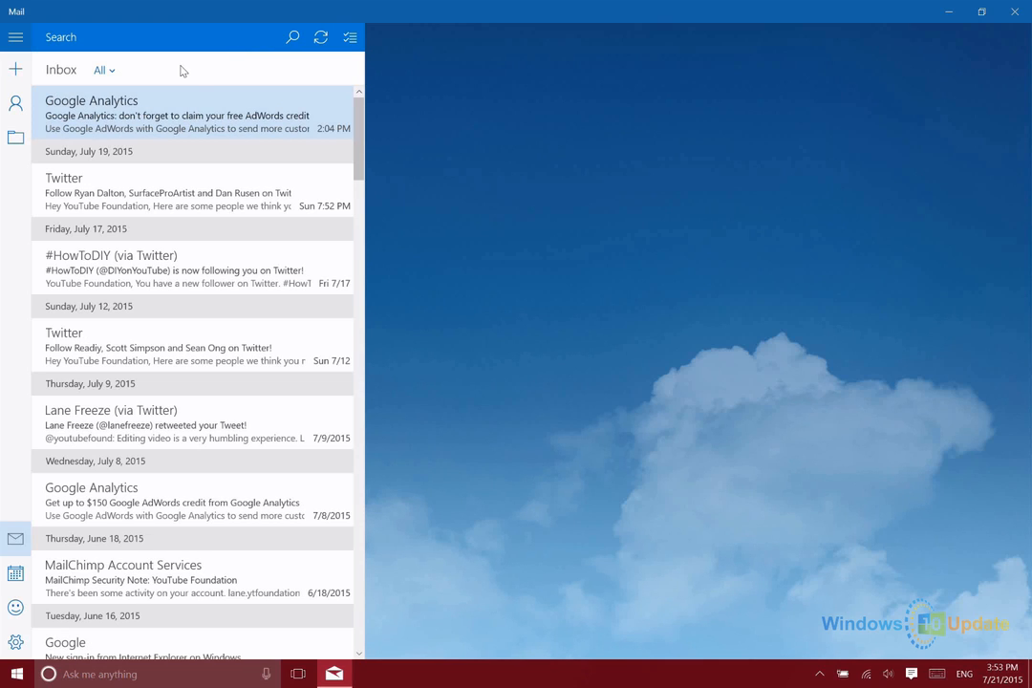
{"action": "mouse_move", "coordinate": [95, 100]}
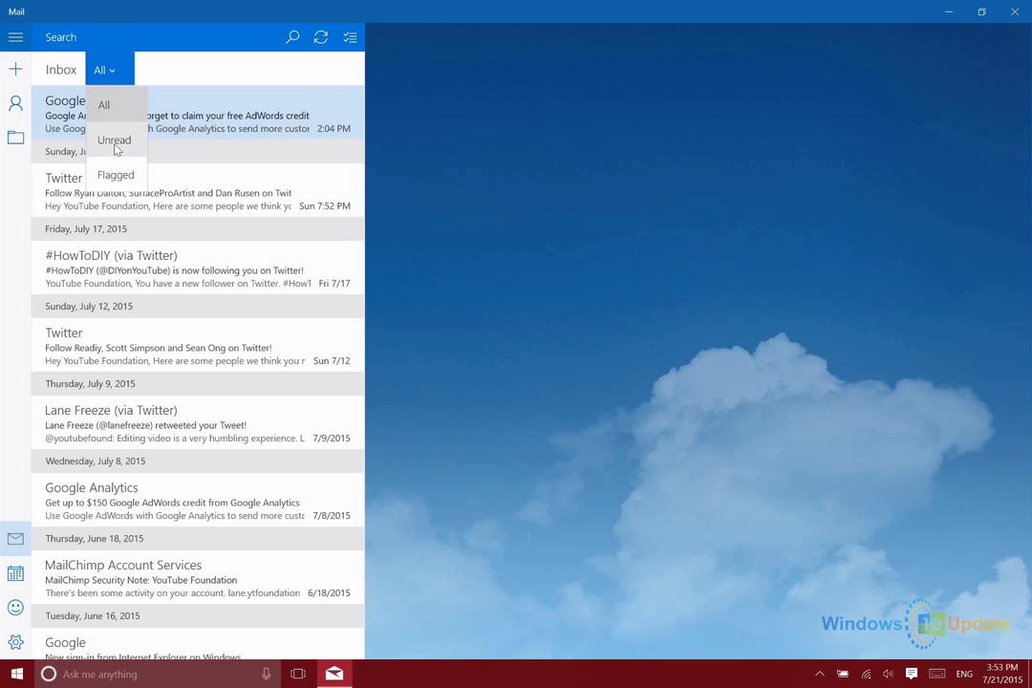
{"action": "mouse_move", "coordinate": [115, 140]}
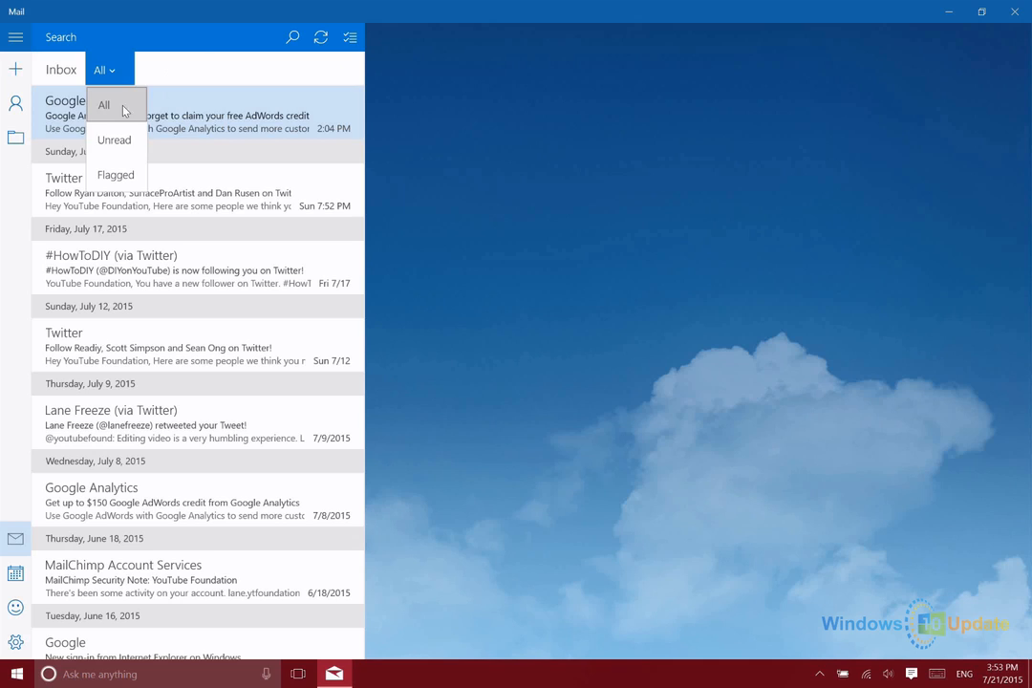
{"action": "mouse_move", "coordinate": [115, 176]}
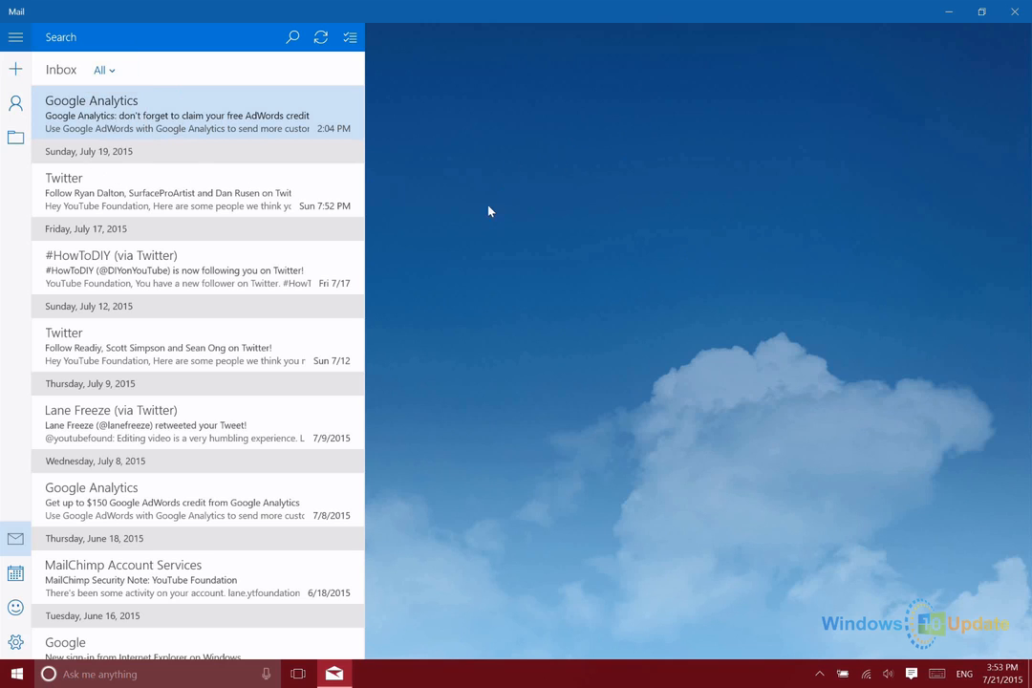
{"action": "mouse_move", "coordinate": [264, 137]}
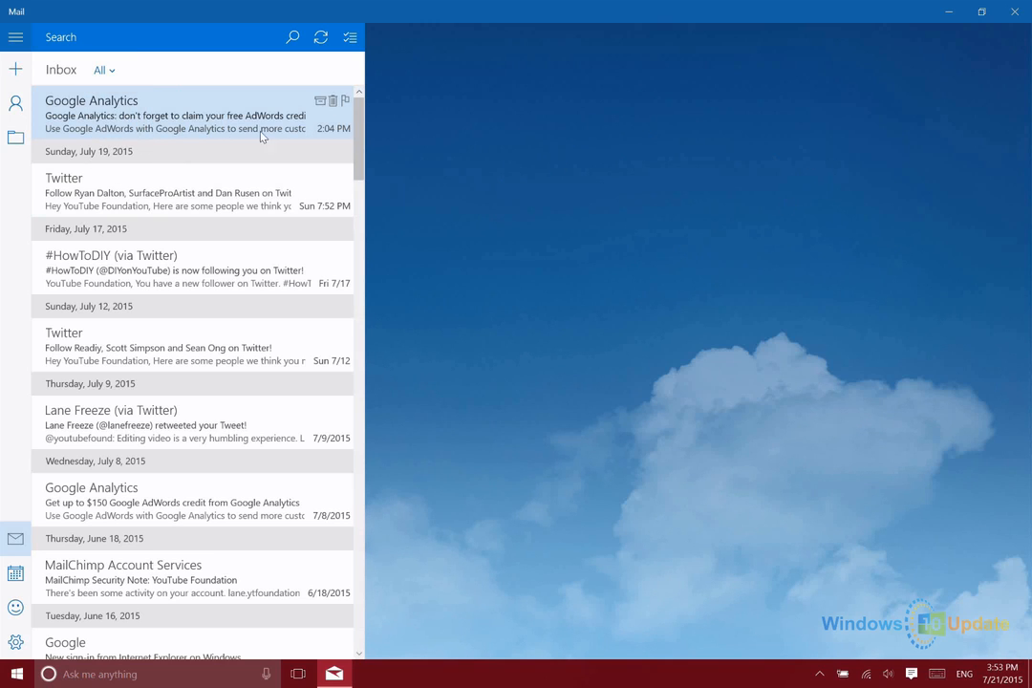
Show the Settings list, peek at Background Picture, and return to the category list
{"action": "left_click", "coordinate": [172, 114]}
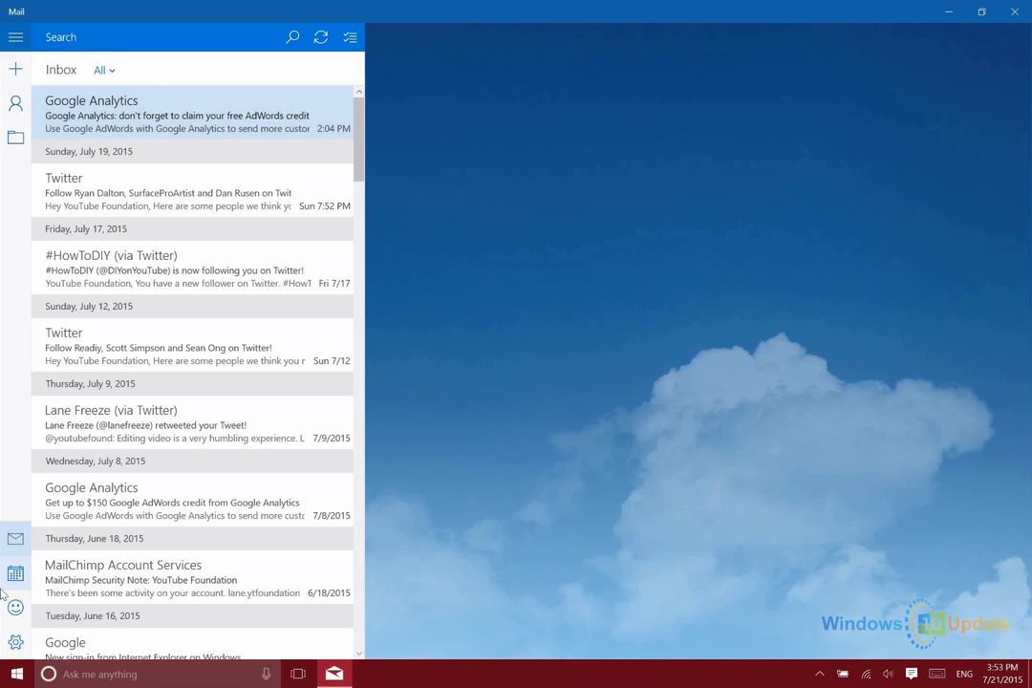
{"action": "mouse_move", "coordinate": [15, 642]}
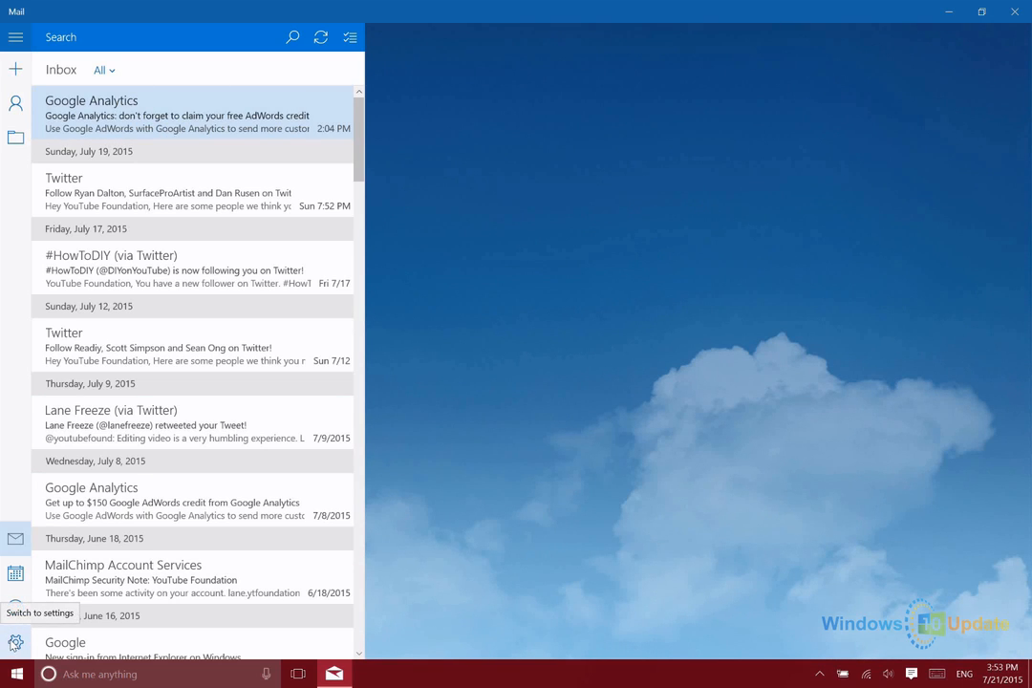
{"action": "left_click", "coordinate": [16, 642]}
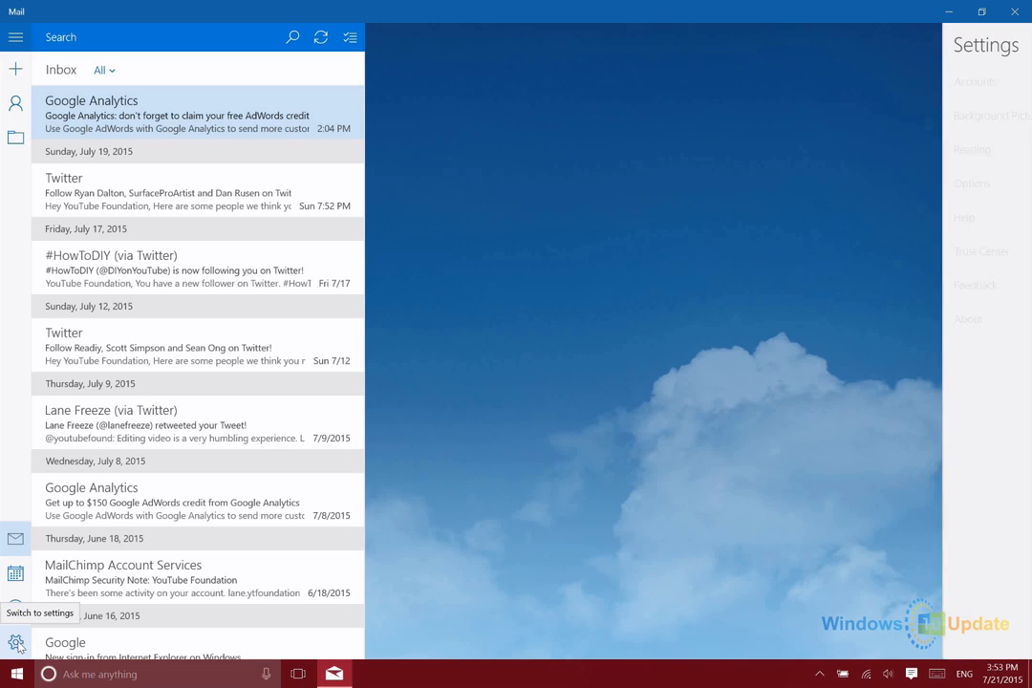
{"action": "left_click", "coordinate": [991, 114]}
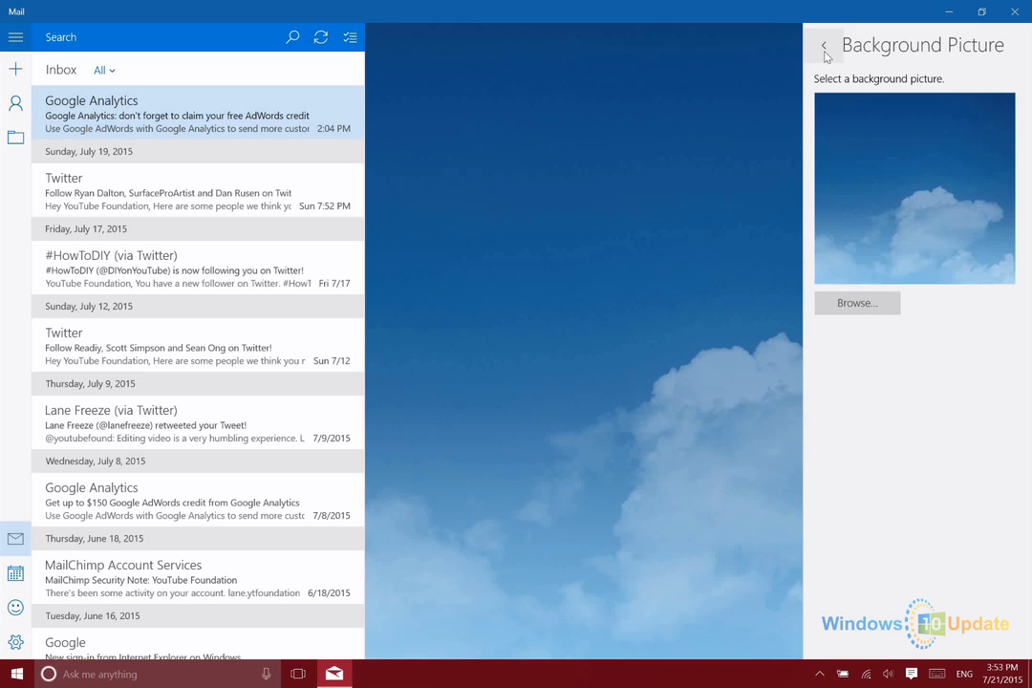
{"action": "left_click", "coordinate": [825, 46]}
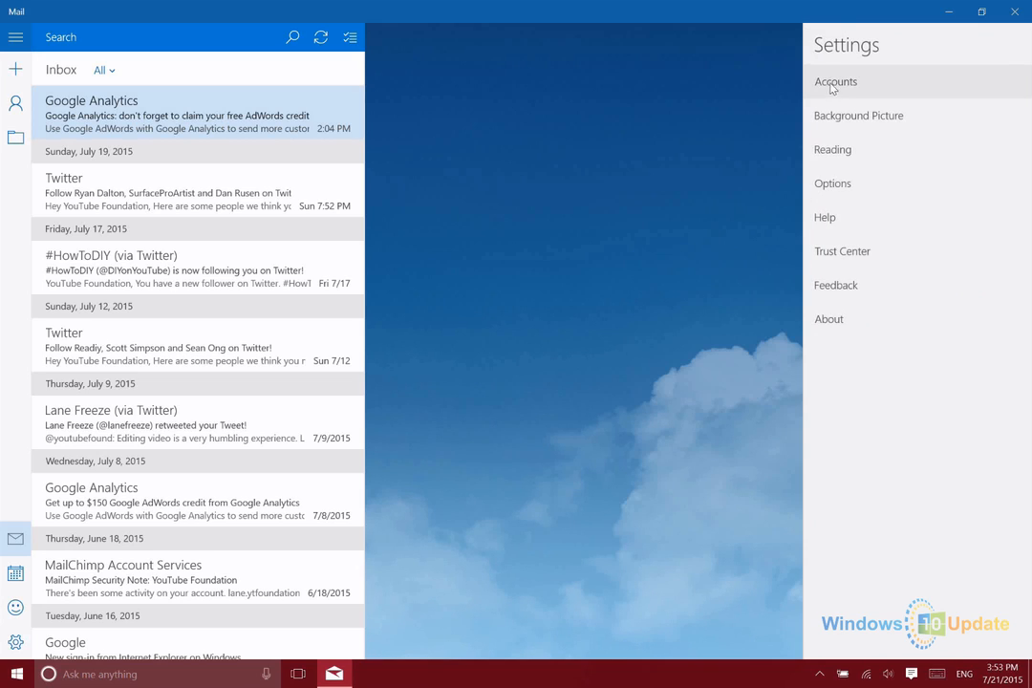
{"action": "mouse_move", "coordinate": [833, 149]}
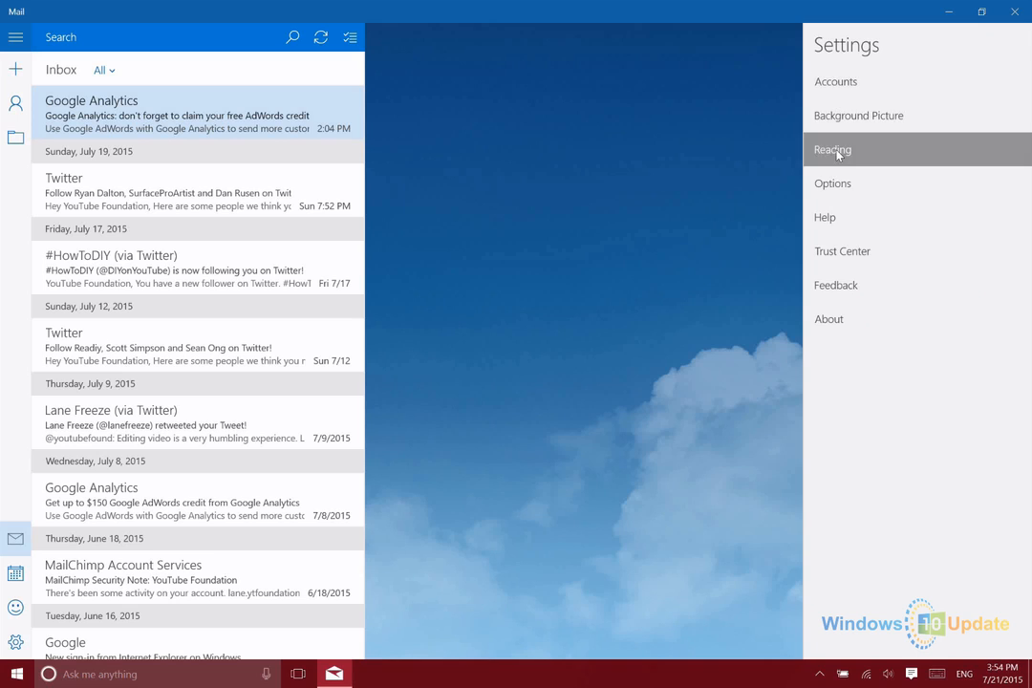
Turn on auto-opening the next item in Reading settings, then view the Google Analytics email
{"action": "left_click", "coordinate": [833, 149]}
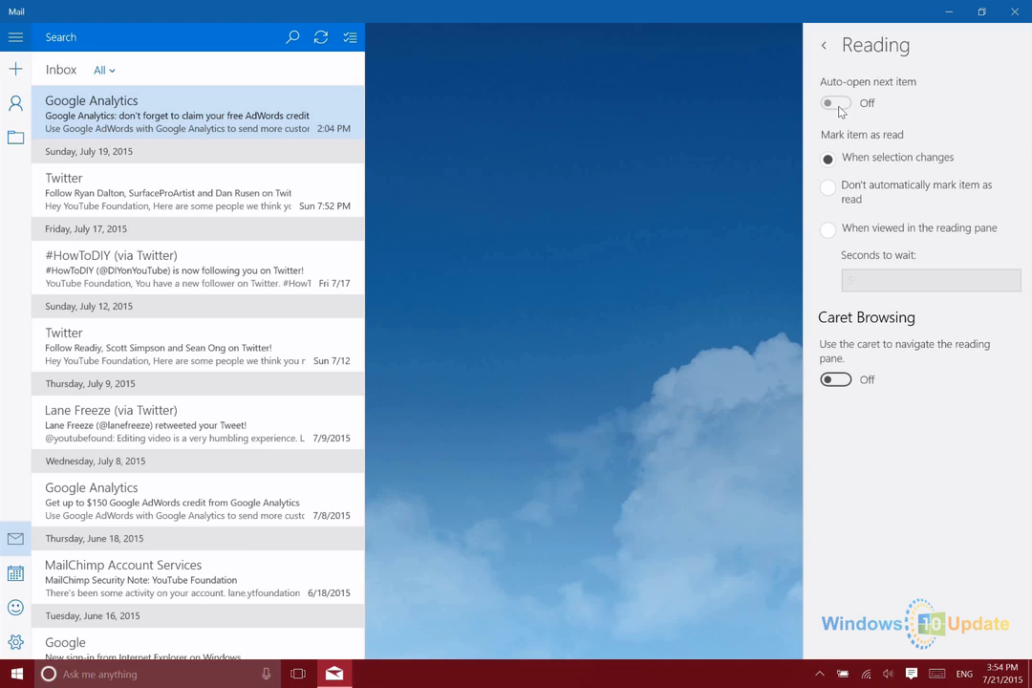
{"action": "left_click", "coordinate": [835, 103]}
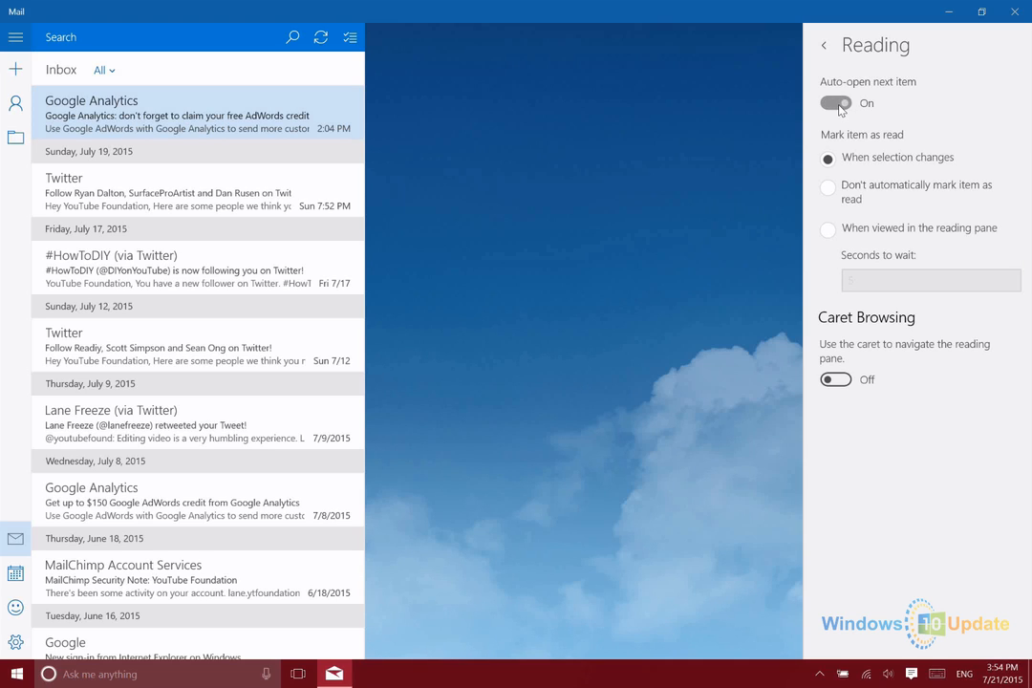
{"action": "left_click", "coordinate": [833, 104]}
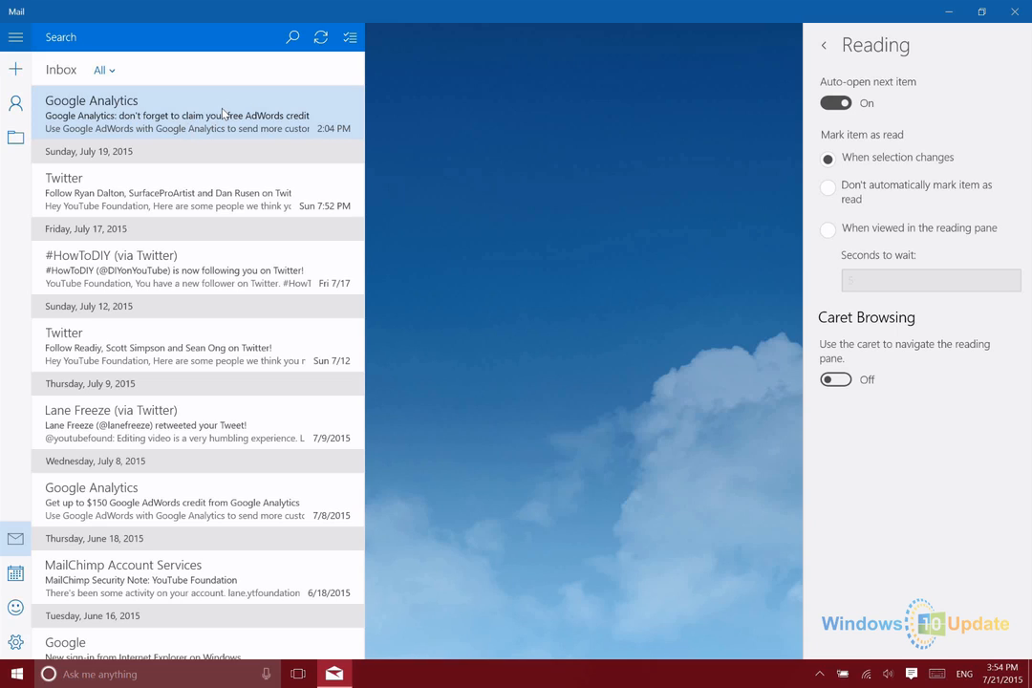
{"action": "mouse_move", "coordinate": [258, 115]}
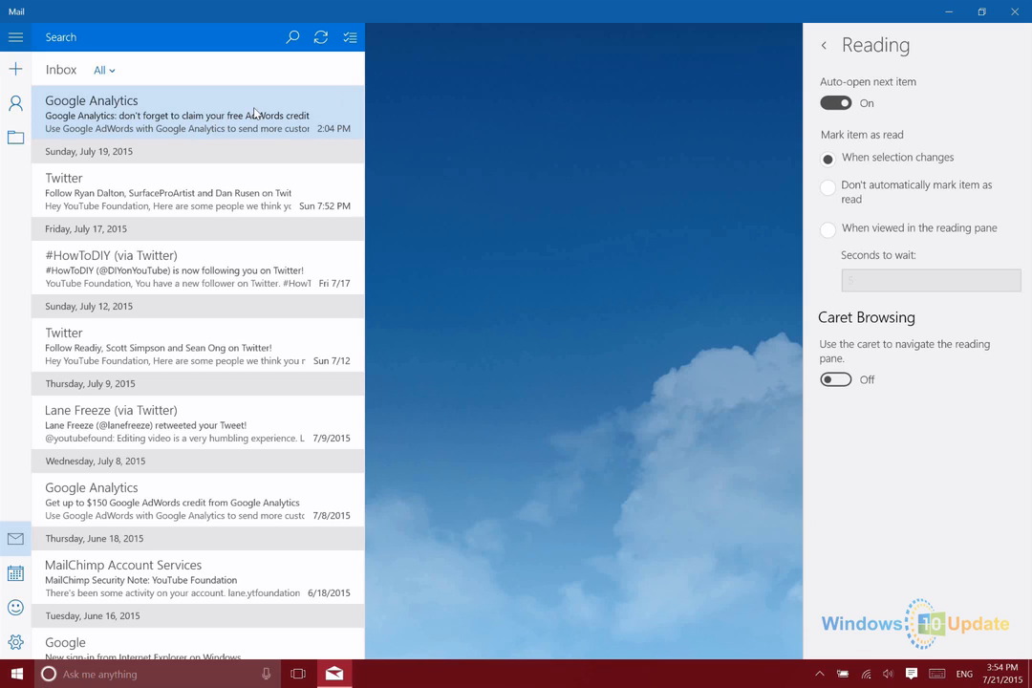
{"action": "mouse_move", "coordinate": [921, 153]}
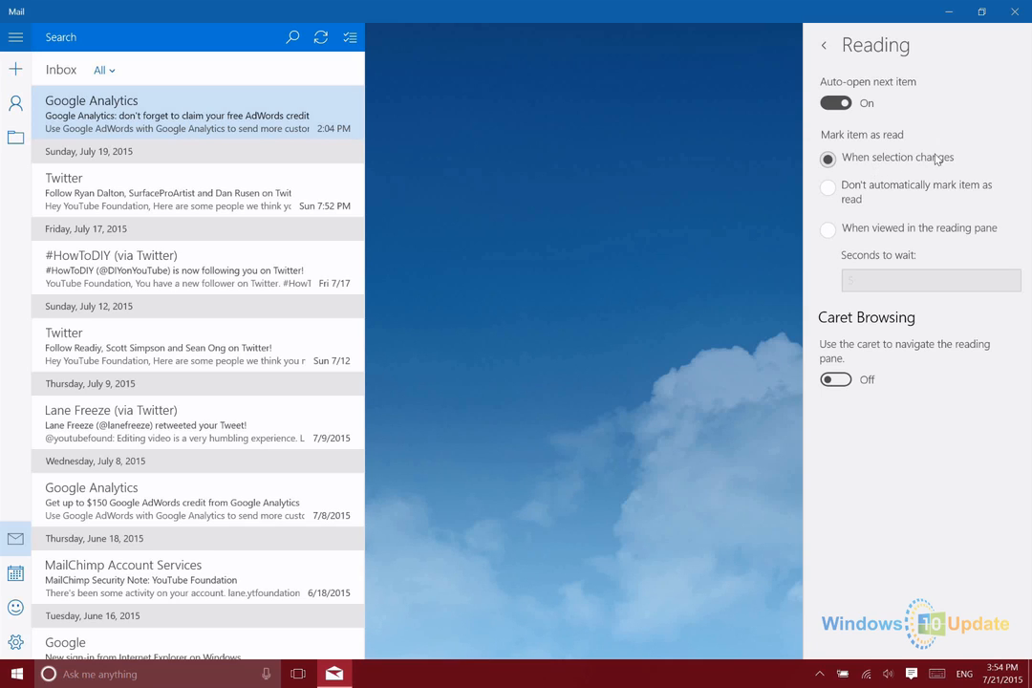
{"action": "mouse_move", "coordinate": [344, 239]}
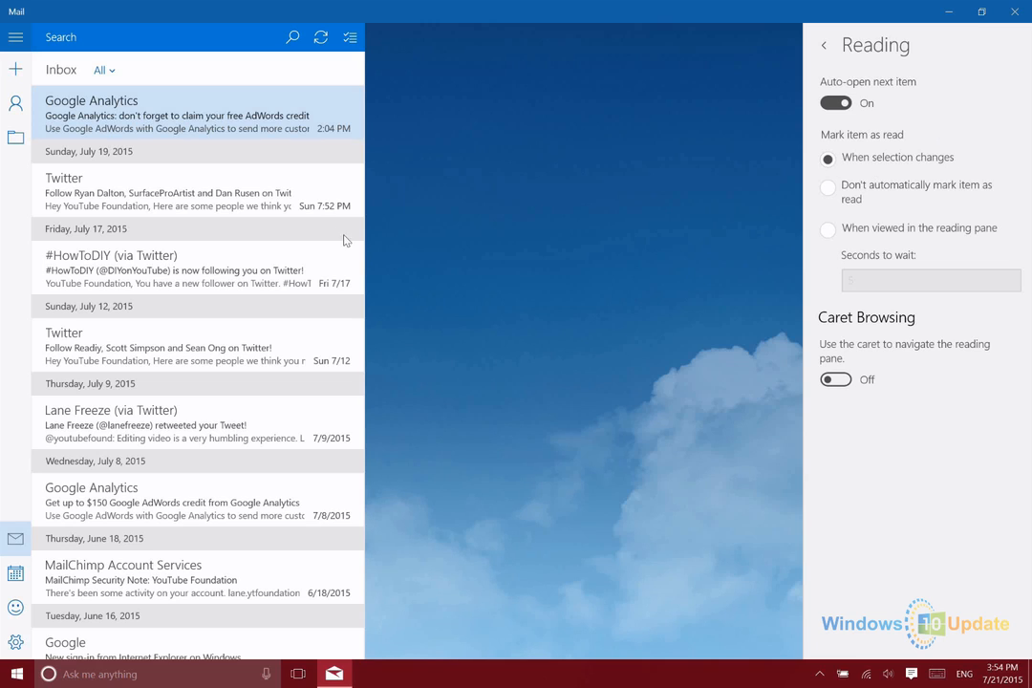
{"action": "mouse_move", "coordinate": [42, 191]}
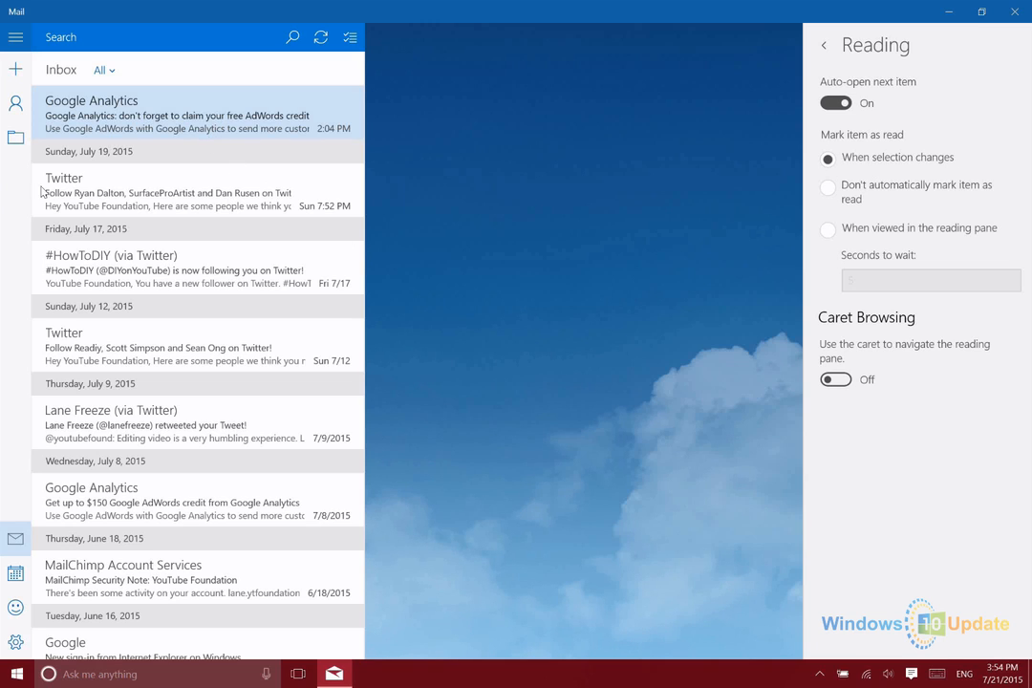
{"action": "left_click", "coordinate": [175, 191]}
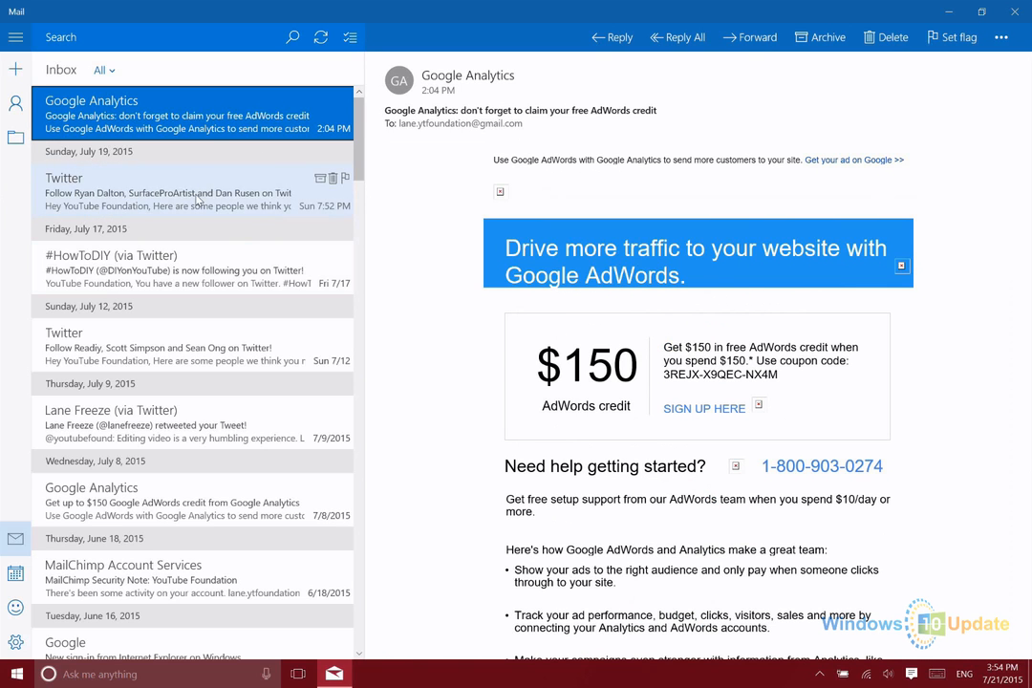
{"action": "mouse_move", "coordinate": [998, 46]}
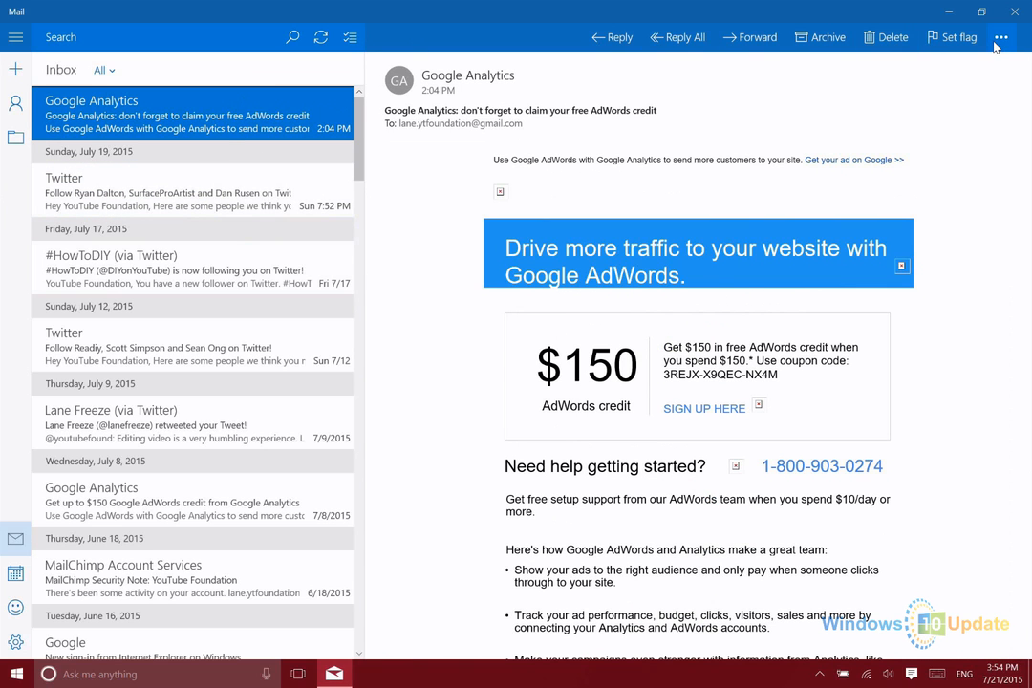
{"action": "mouse_move", "coordinate": [222, 168]}
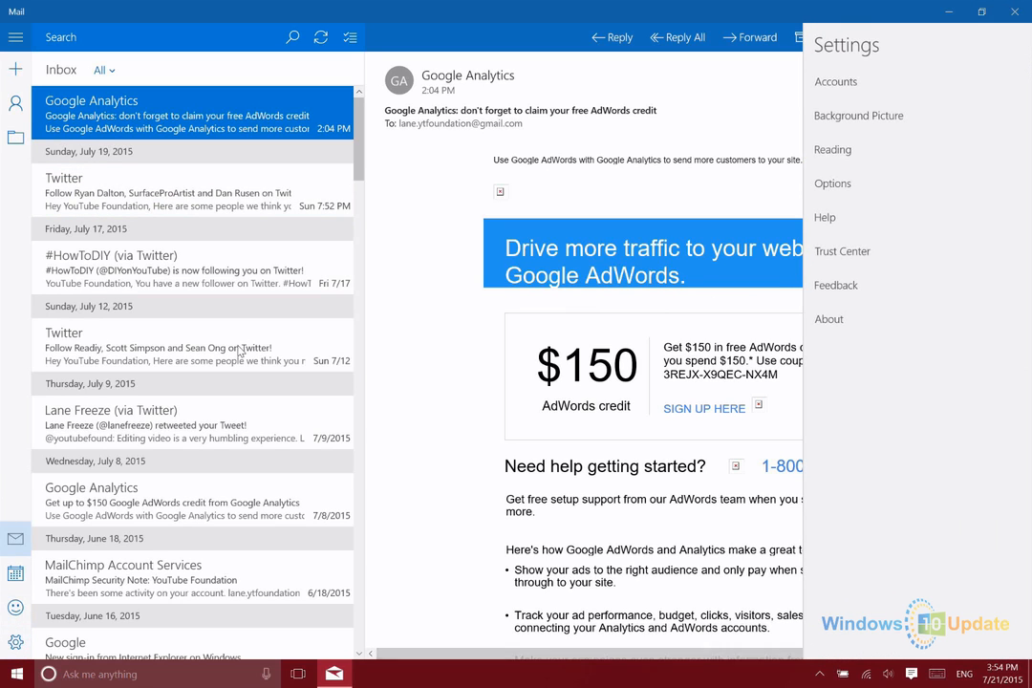
{"action": "mouse_move", "coordinate": [875, 149]}
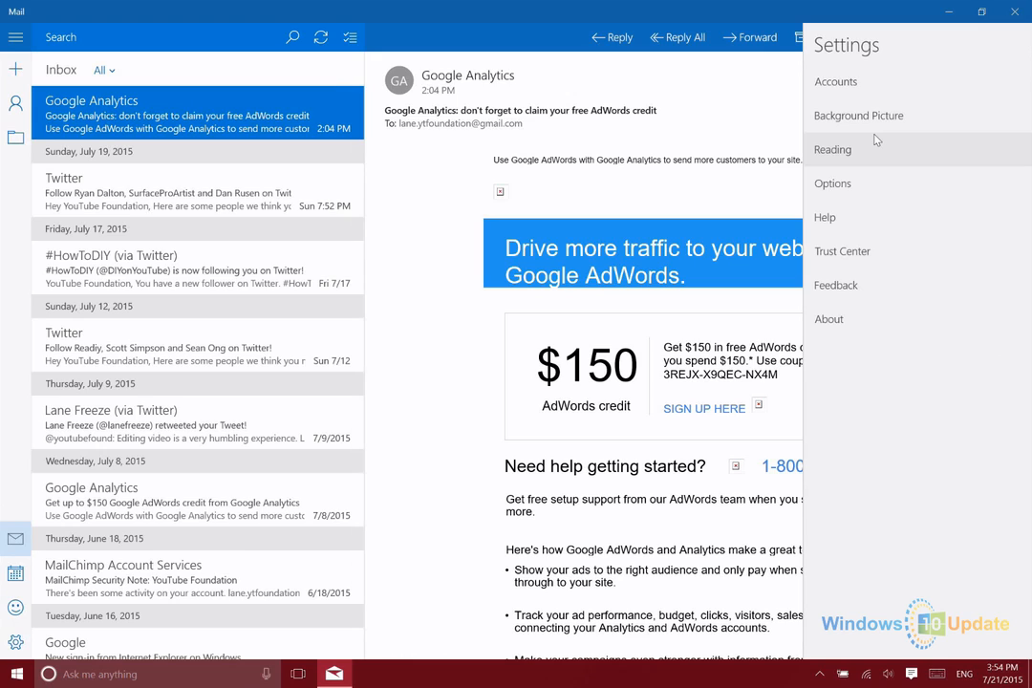
{"action": "mouse_move", "coordinate": [848, 170]}
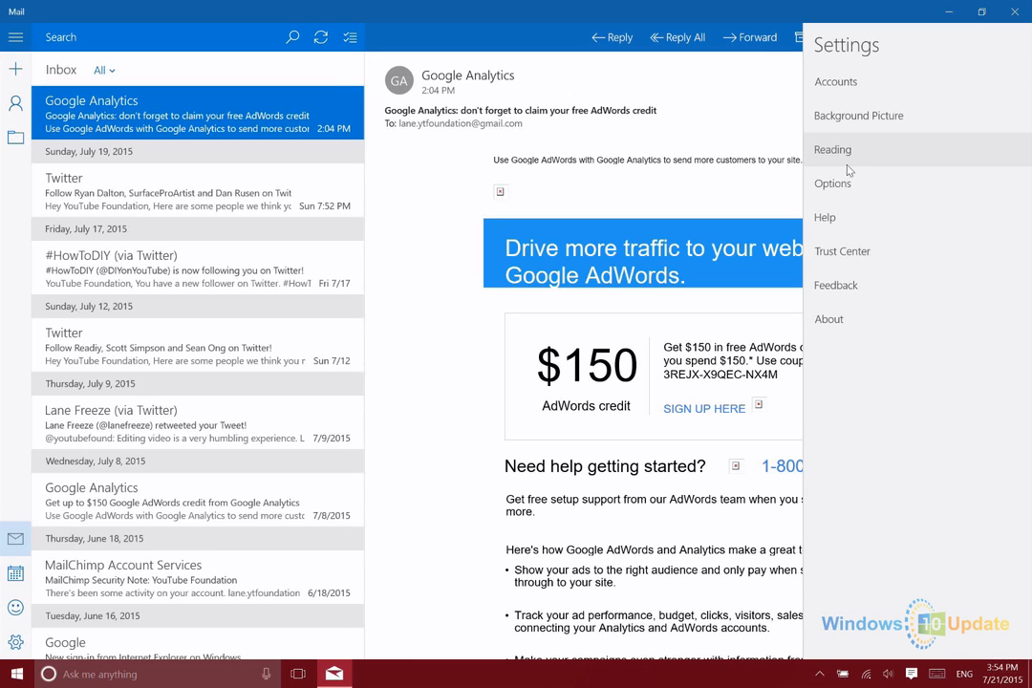
Set Mark item as read to 'When viewed in the reading pane' and edit the seconds-to-wait box
{"action": "left_click", "coordinate": [833, 149]}
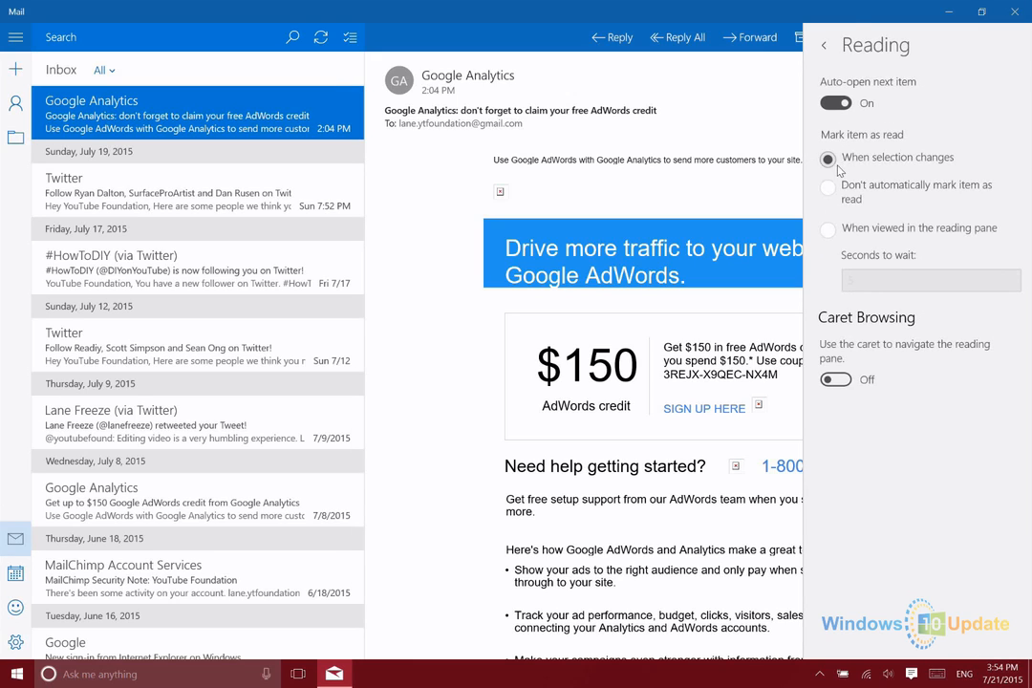
{"action": "left_click", "coordinate": [828, 190]}
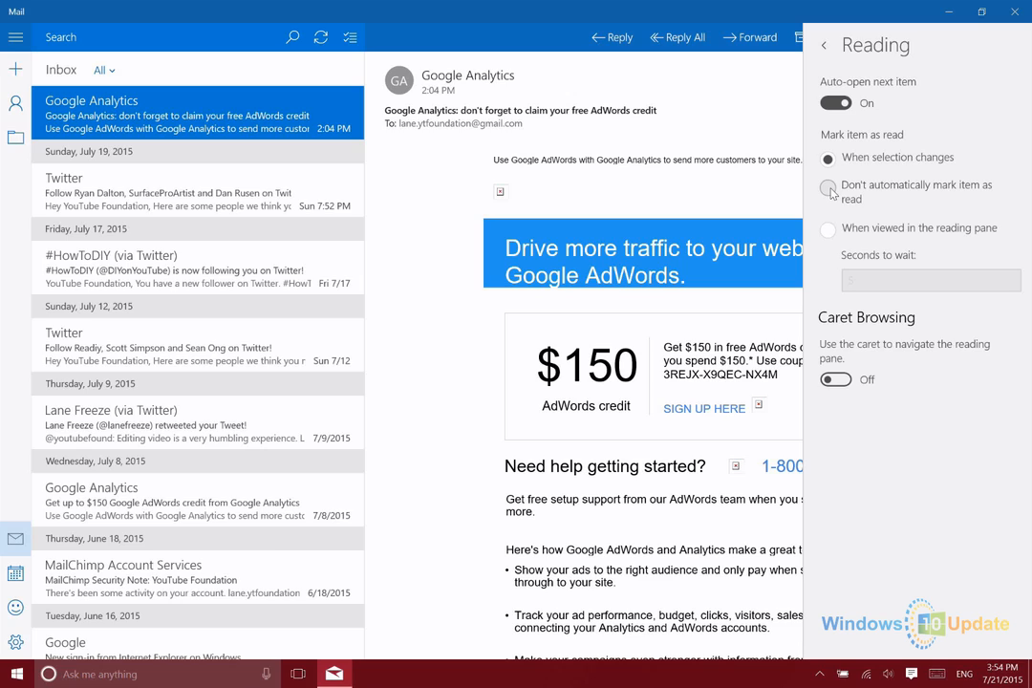
{"action": "left_click", "coordinate": [827, 189]}
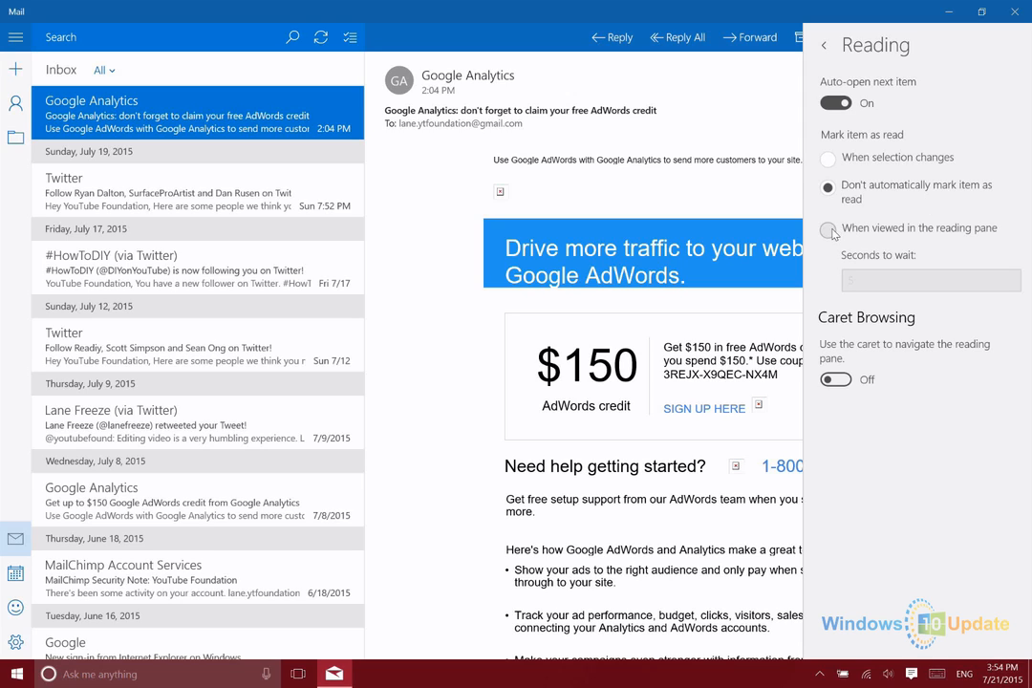
{"action": "left_click", "coordinate": [827, 230]}
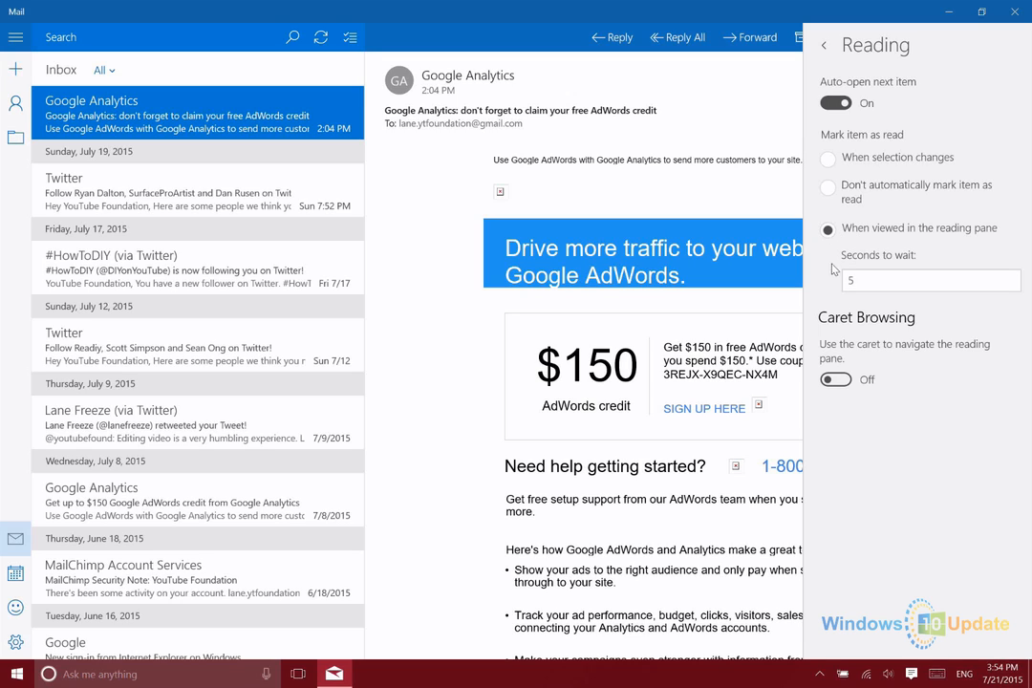
{"action": "left_click", "coordinate": [927, 279]}
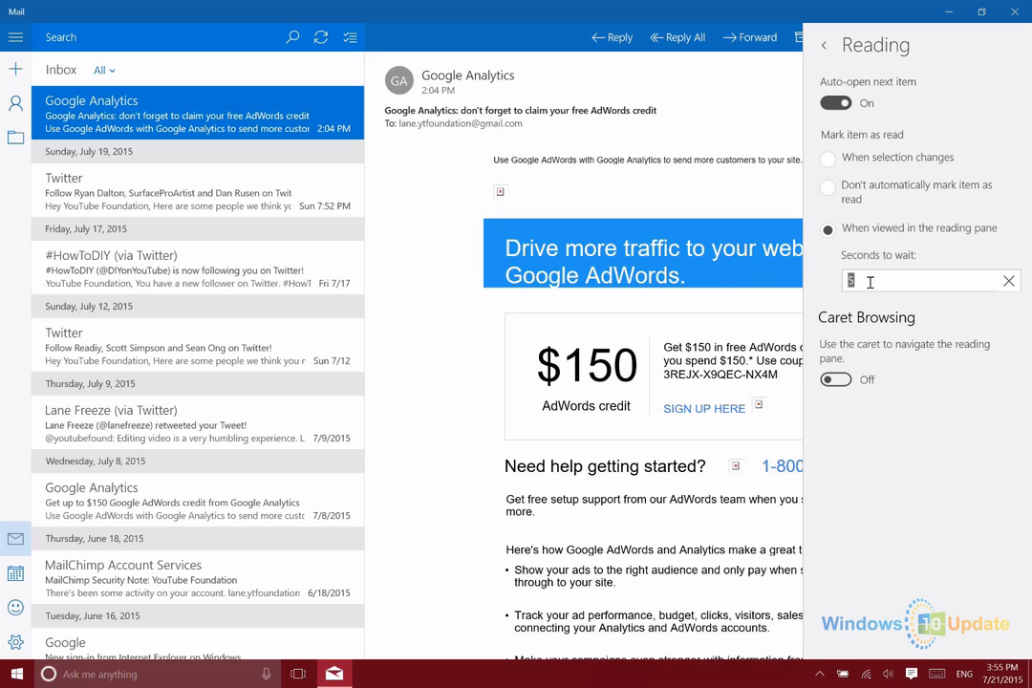
{"action": "mouse_move", "coordinate": [782, 95]}
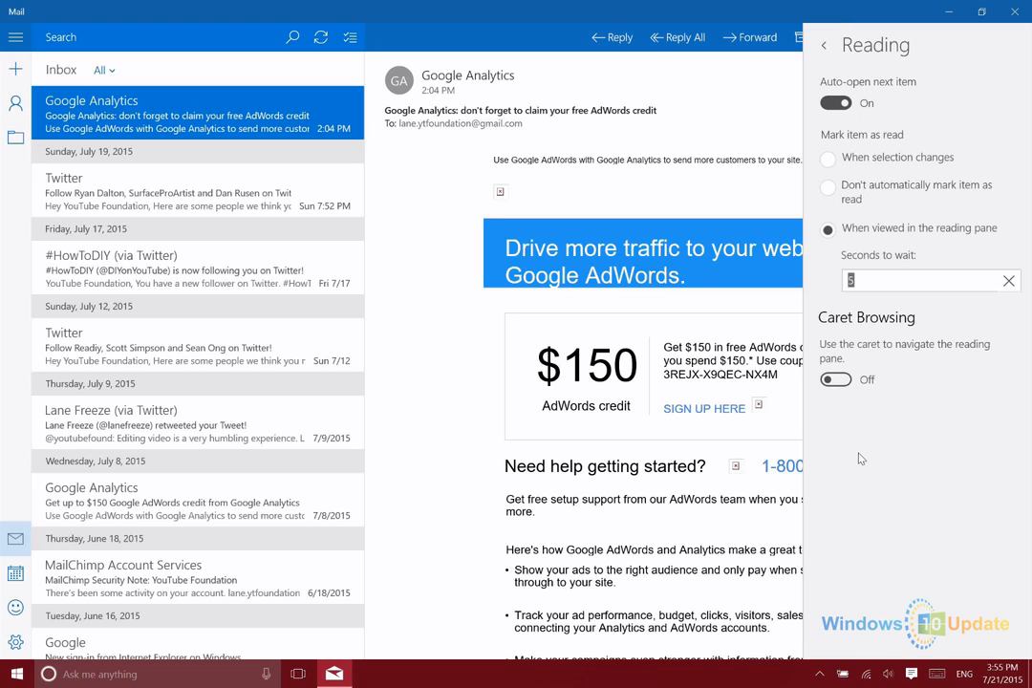
Review the Options page with quick actions and signature, then dismiss Settings back to the email
{"action": "left_click", "coordinate": [823, 46]}
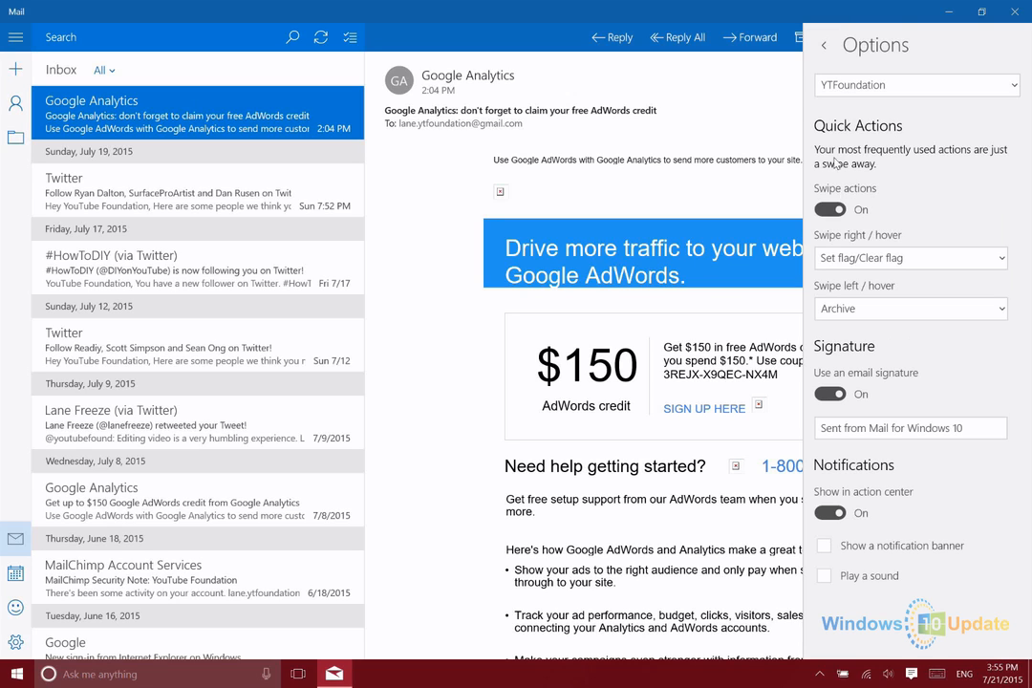
{"action": "left_click", "coordinate": [823, 46]}
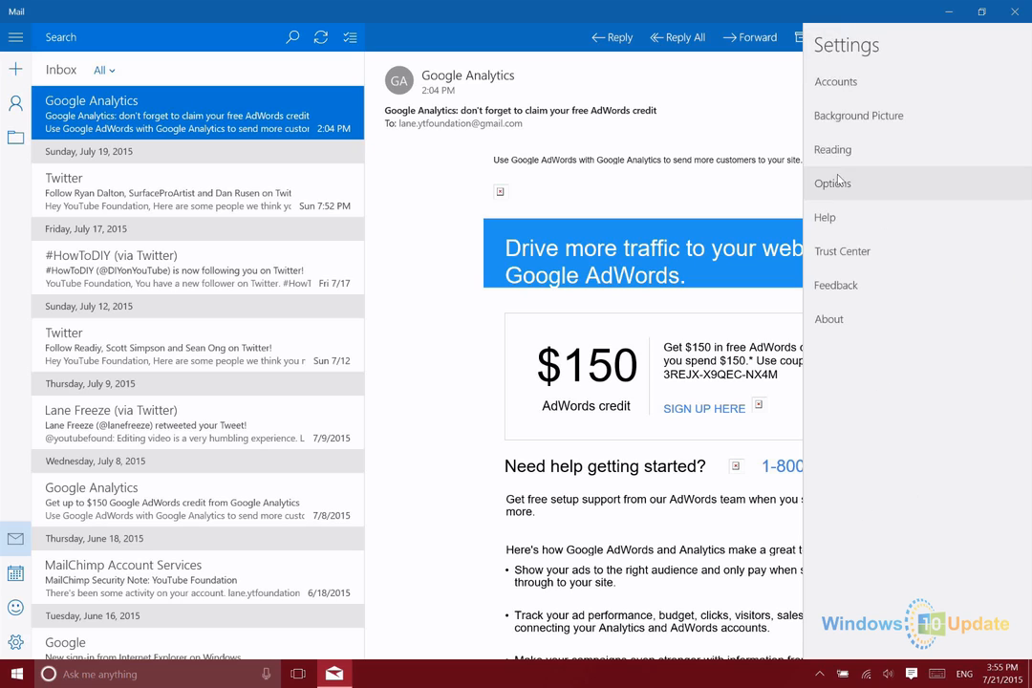
{"action": "left_click", "coordinate": [833, 184]}
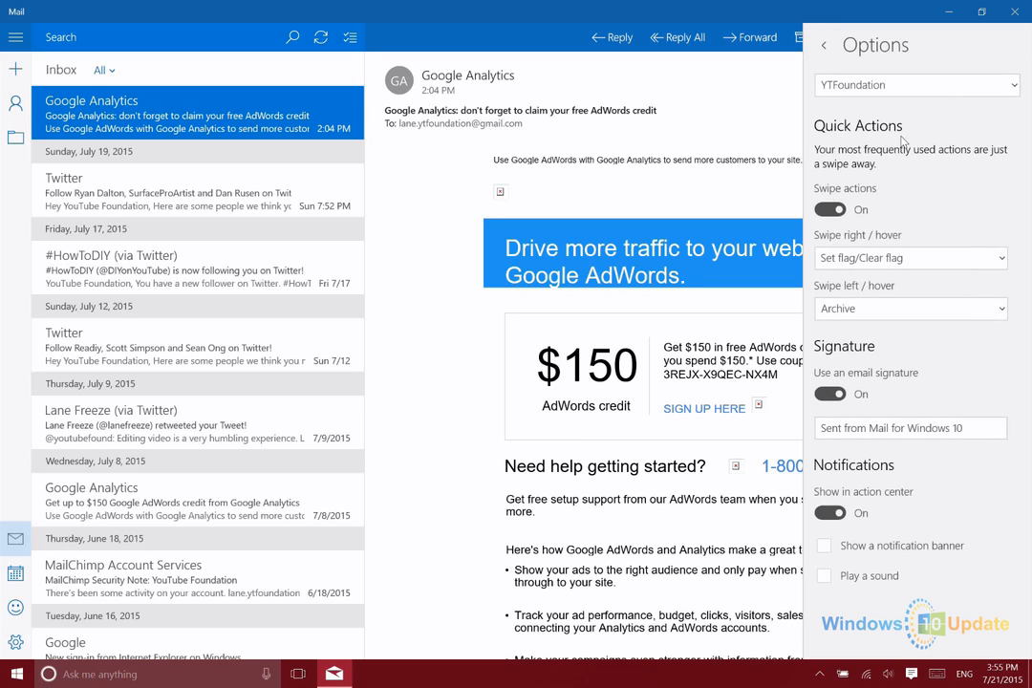
{"action": "mouse_move", "coordinate": [340, 153]}
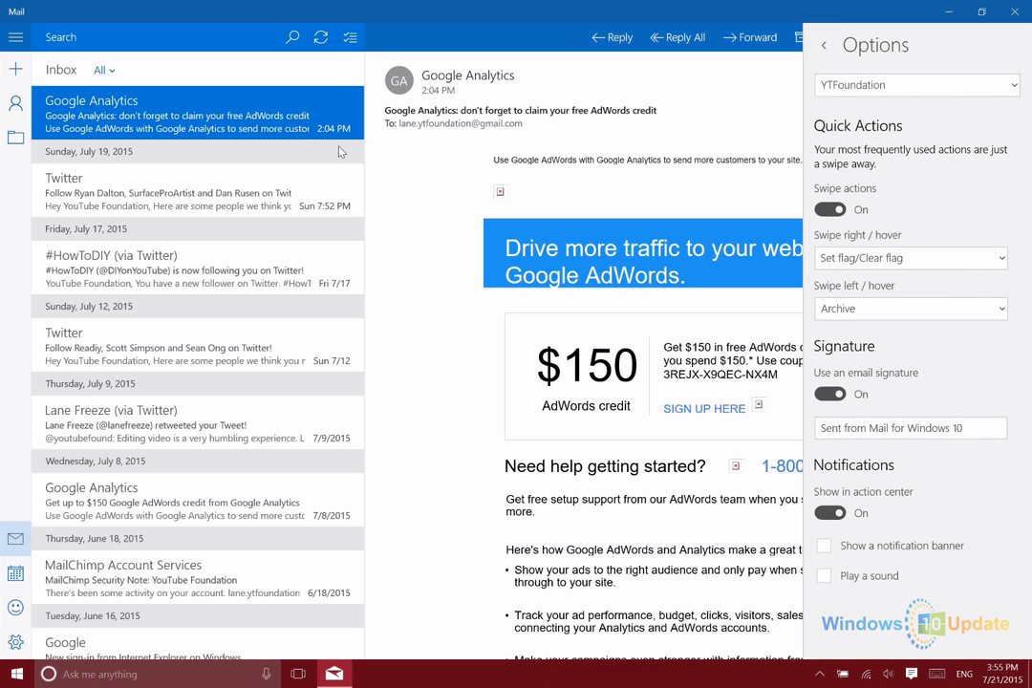
{"action": "left_click", "coordinate": [823, 46]}
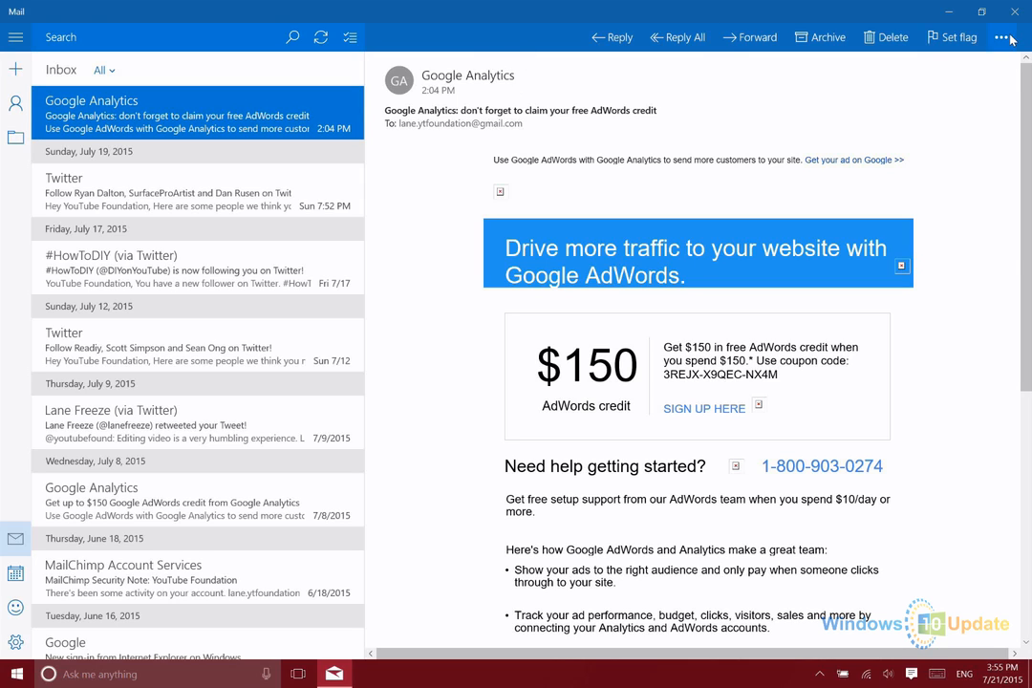
{"action": "mouse_move", "coordinate": [806, 350]}
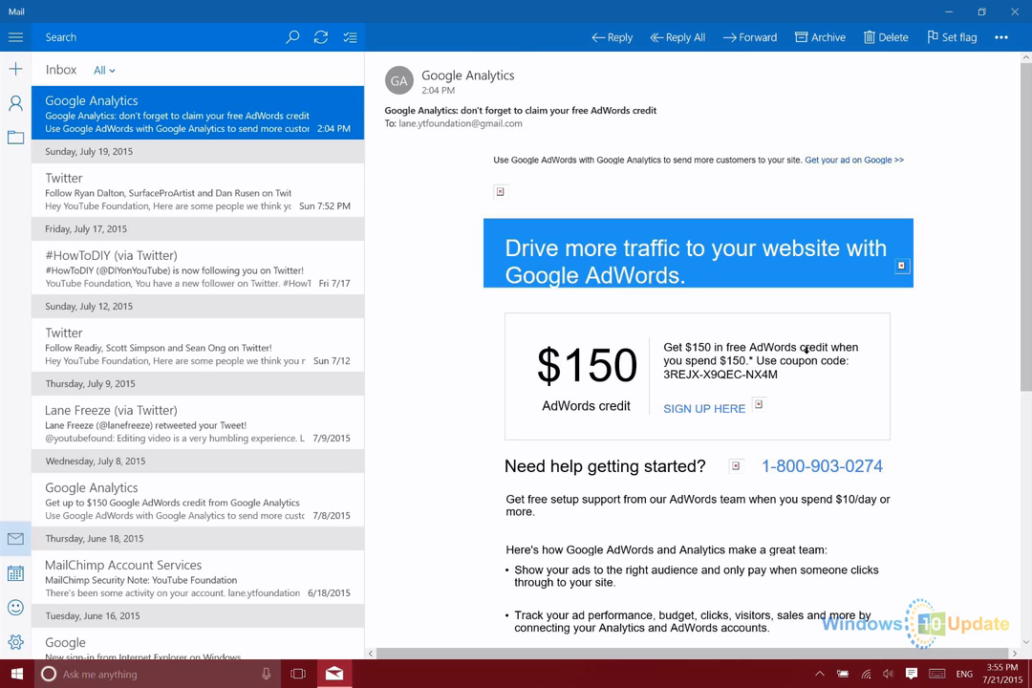
Reopen Options and keep Archive as the swipe-left / hover action
{"action": "left_click", "coordinate": [1001, 37]}
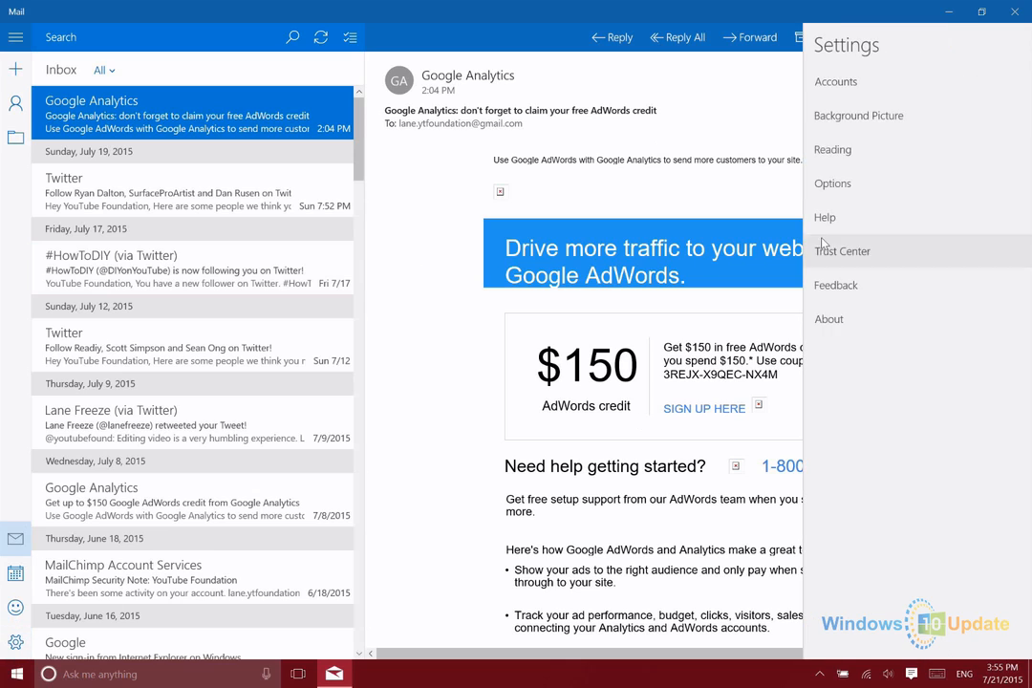
{"action": "mouse_move", "coordinate": [833, 184]}
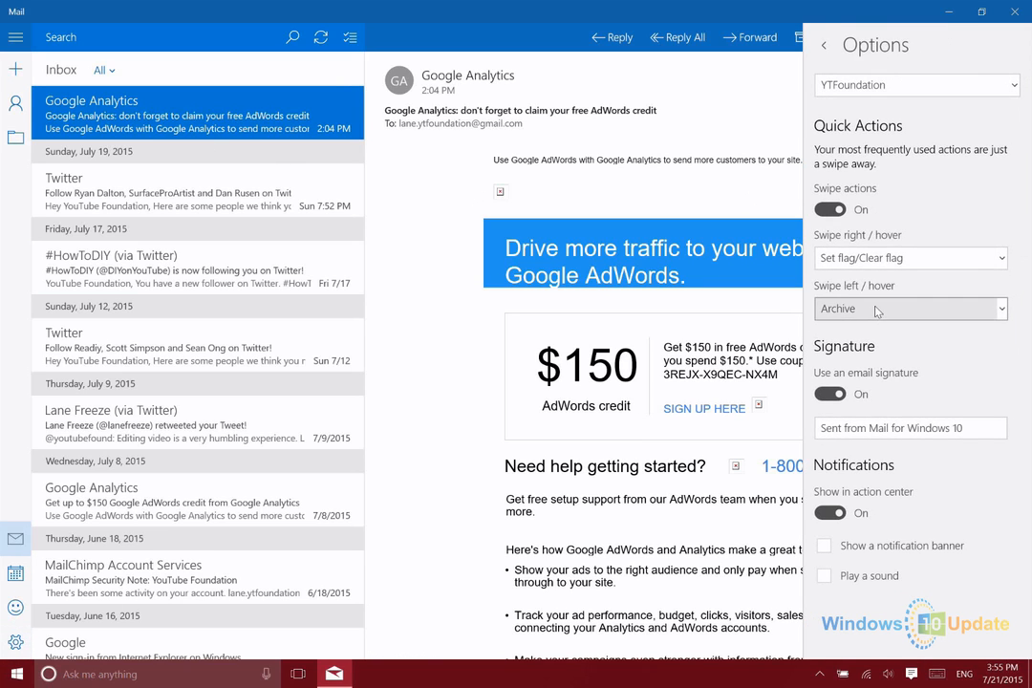
{"action": "left_click", "coordinate": [910, 308]}
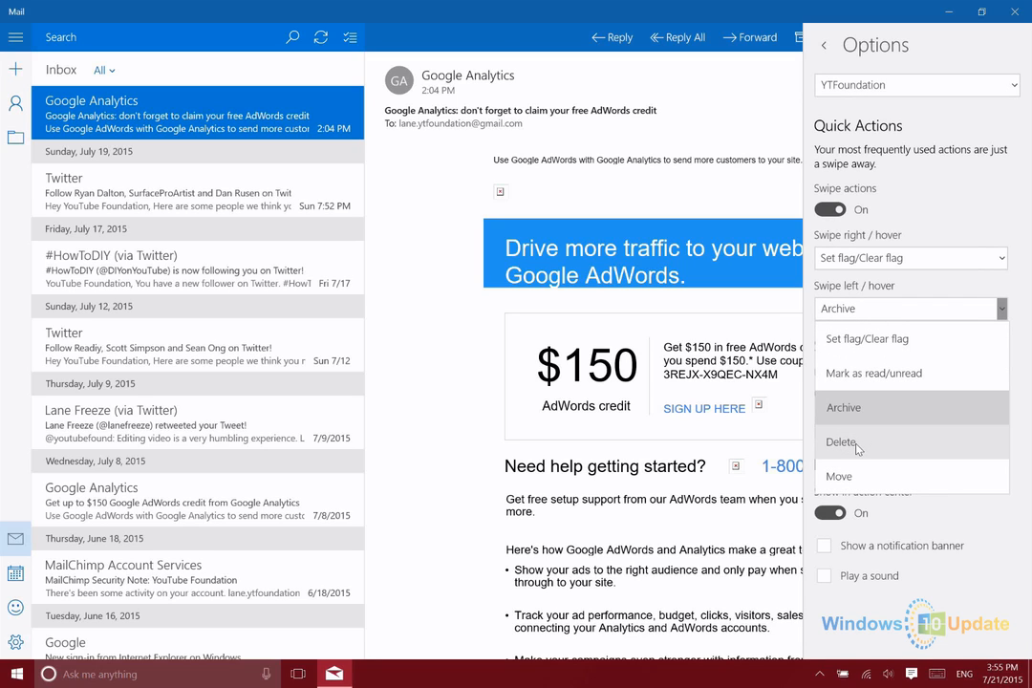
{"action": "left_click", "coordinate": [843, 407]}
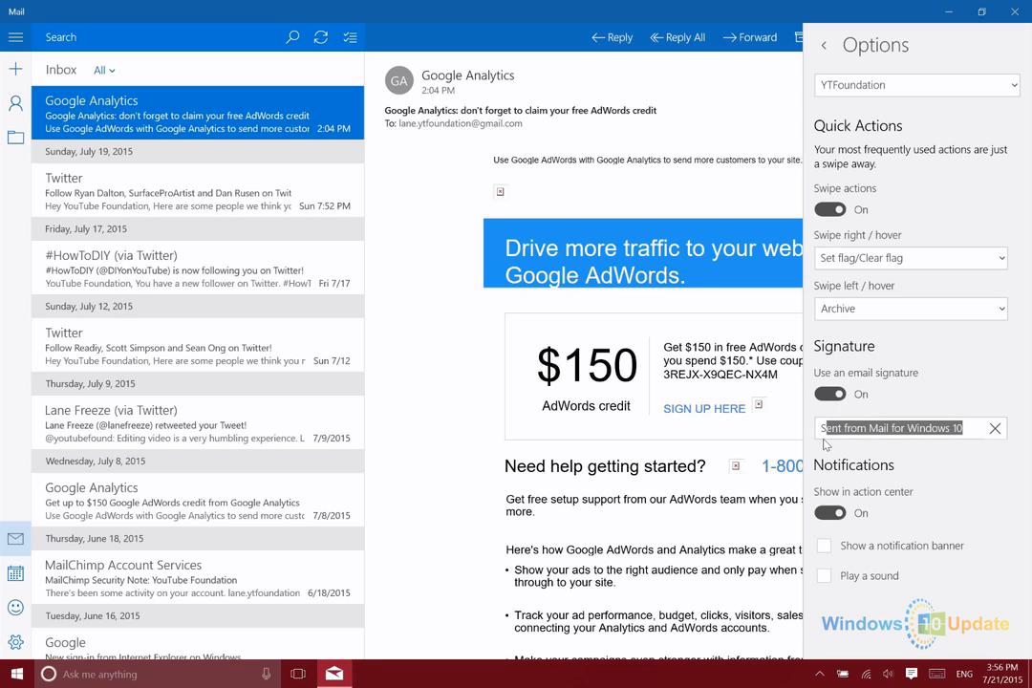
{"action": "left_click", "coordinate": [829, 394]}
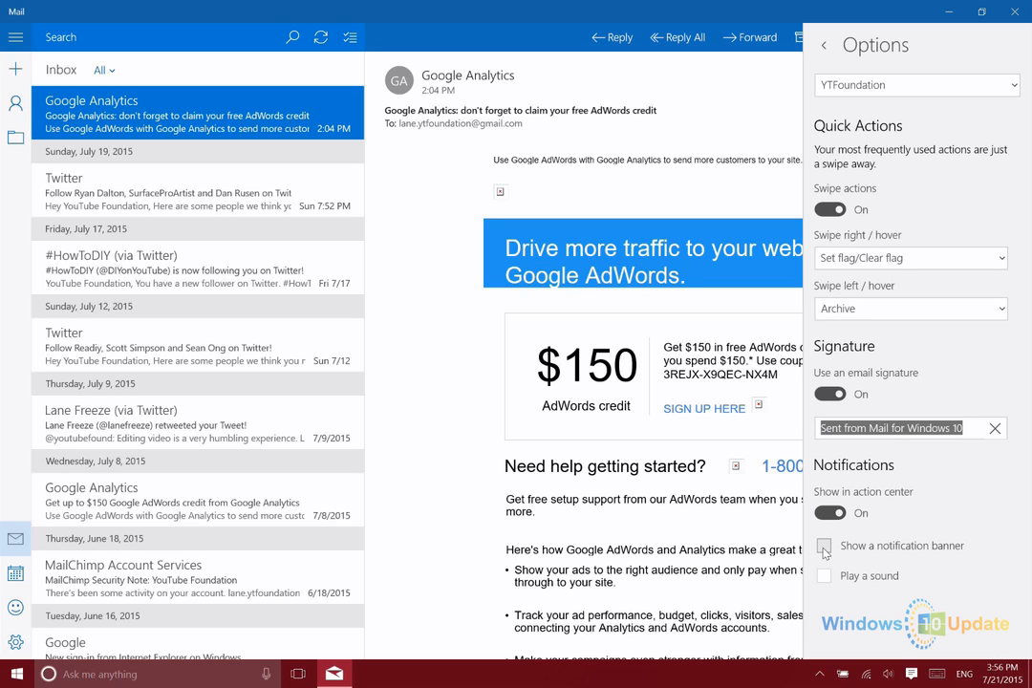
{"action": "left_click", "coordinate": [824, 547]}
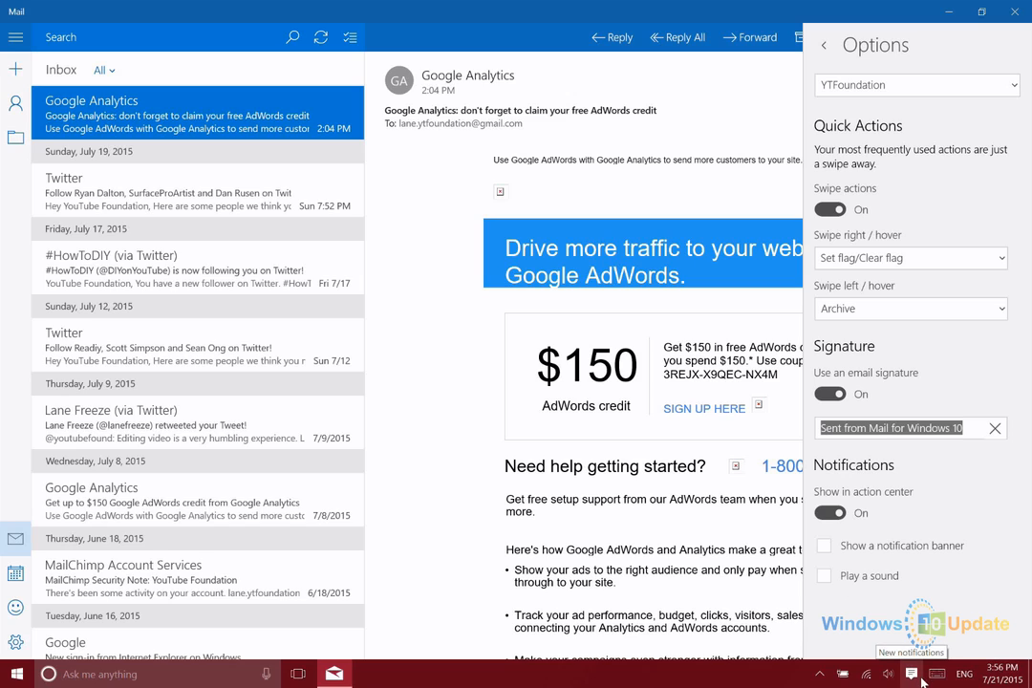
{"action": "mouse_move", "coordinate": [921, 671]}
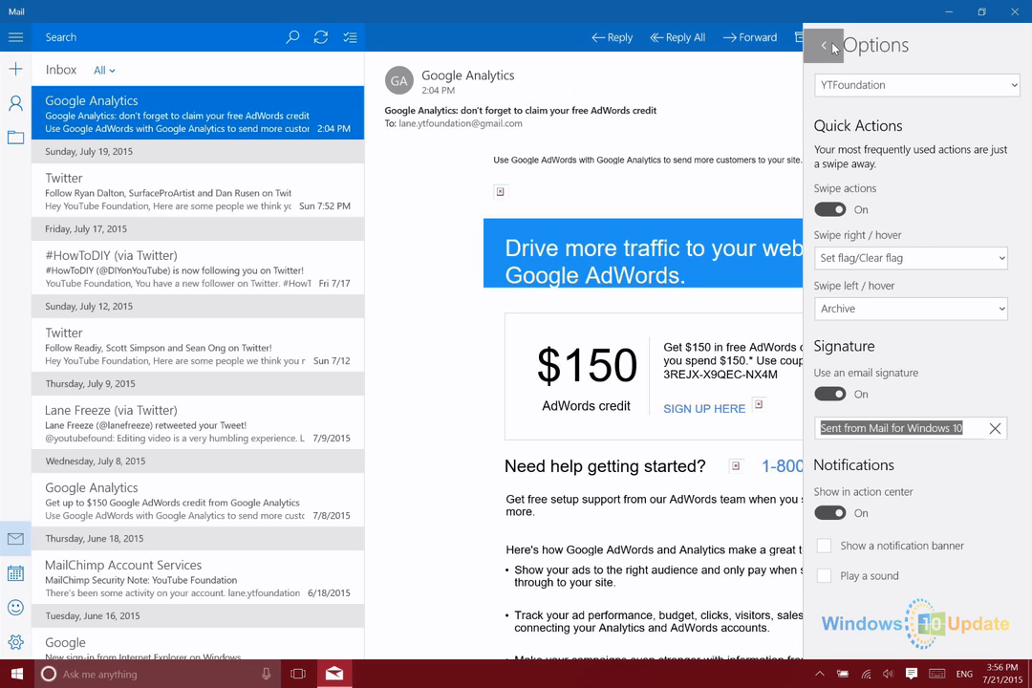
Dismiss the Options panel to leave the Google Analytics email in the reading pane
{"action": "left_click", "coordinate": [823, 45]}
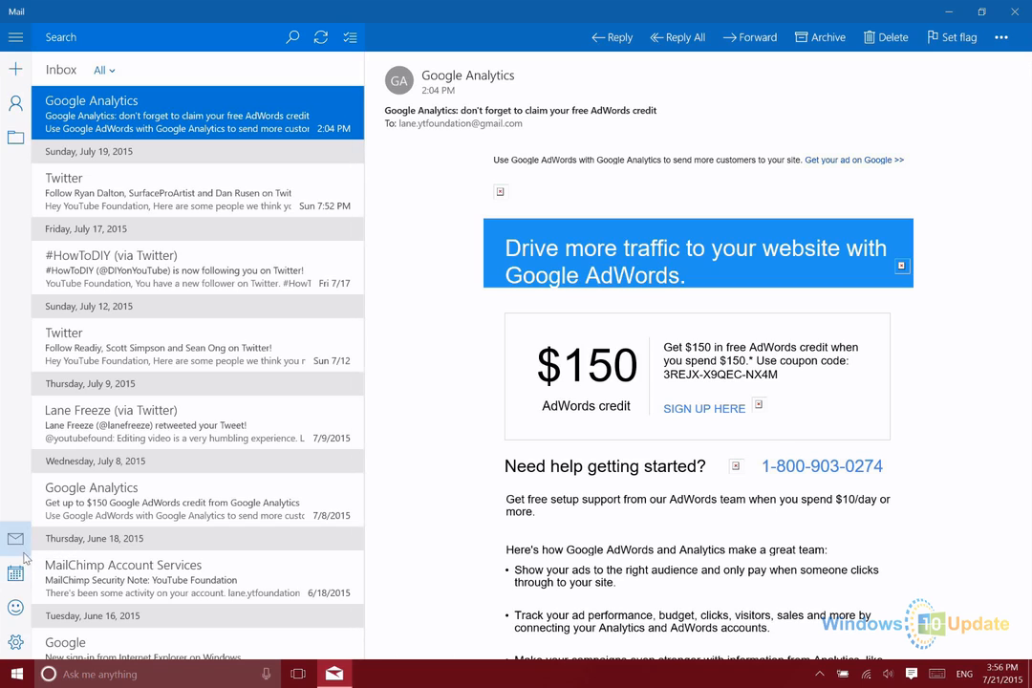
{"action": "mouse_move", "coordinate": [16, 571]}
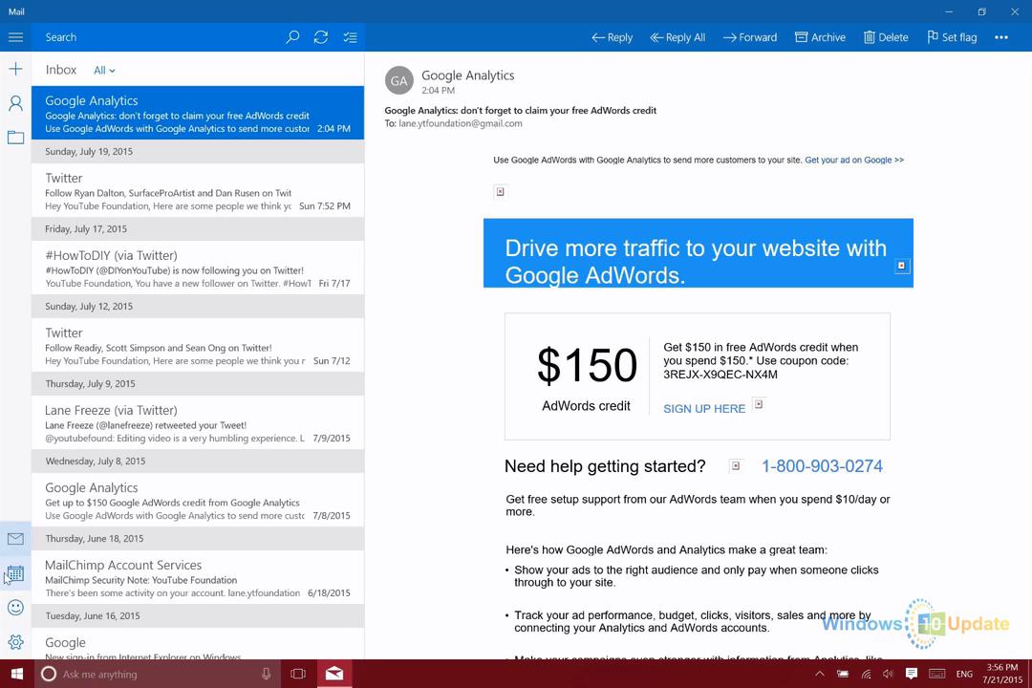
{"action": "mouse_move", "coordinate": [15, 573]}
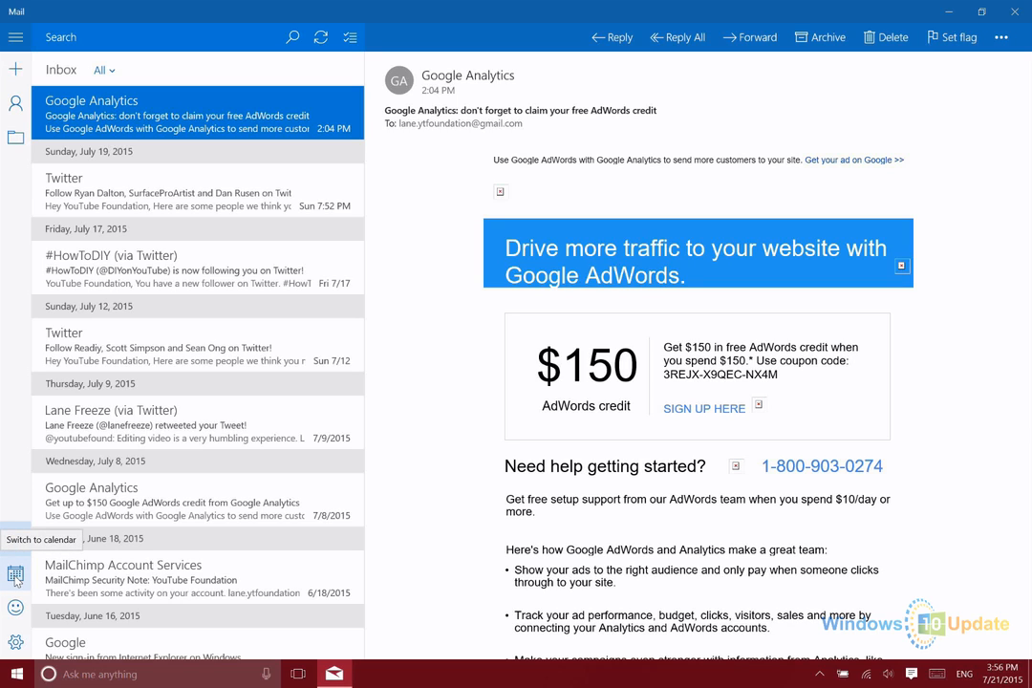